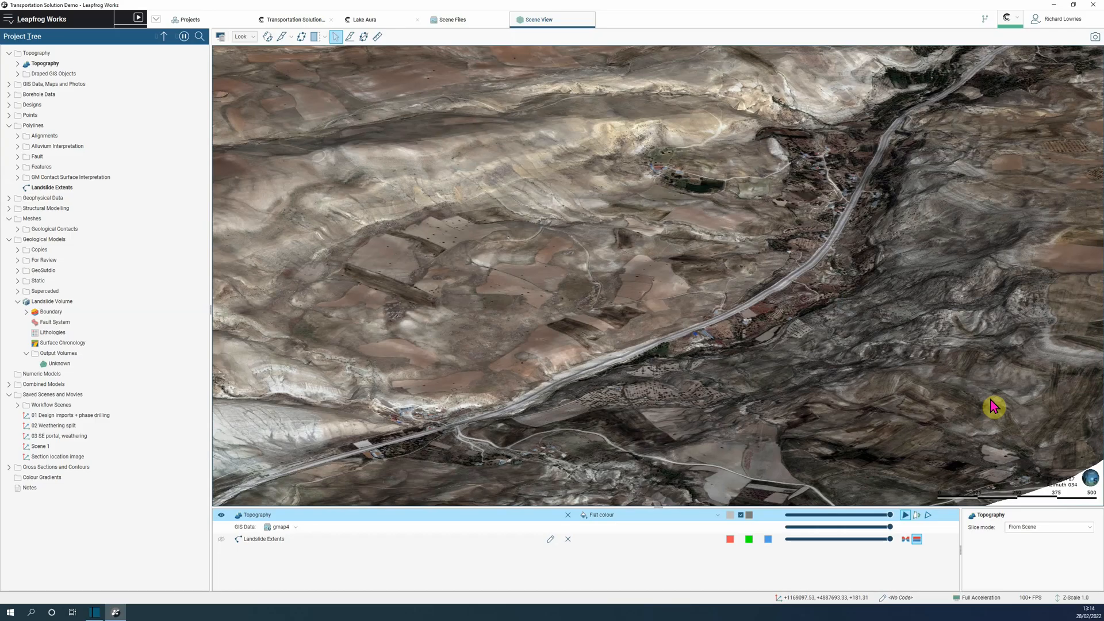
Add the Landslide Extents polyline from the project tree to the scene.
{"action": "left_click", "coordinate": [220, 538]}
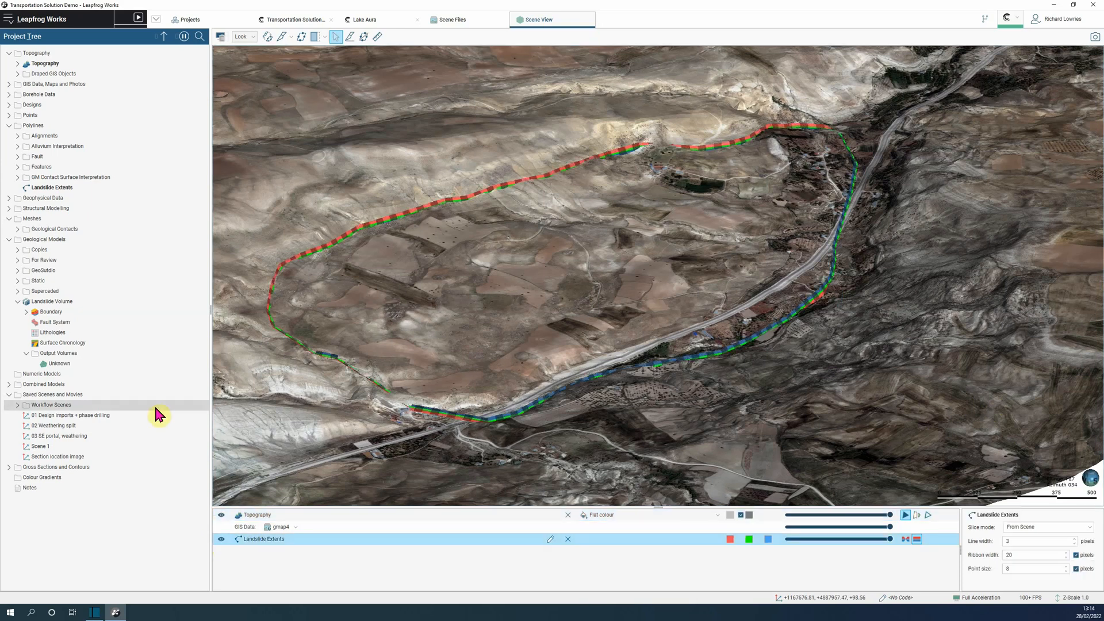
Start a new extruded mesh from the Landslide Extents polyline.
{"action": "right_click", "coordinate": [31, 218]}
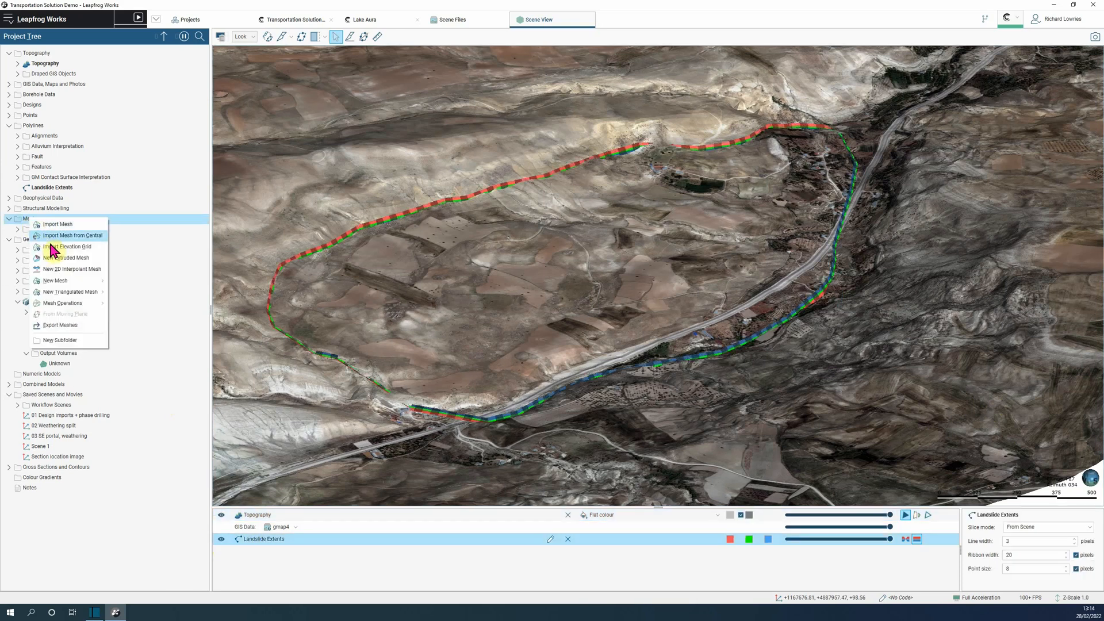
{"action": "left_click", "coordinate": [65, 257]}
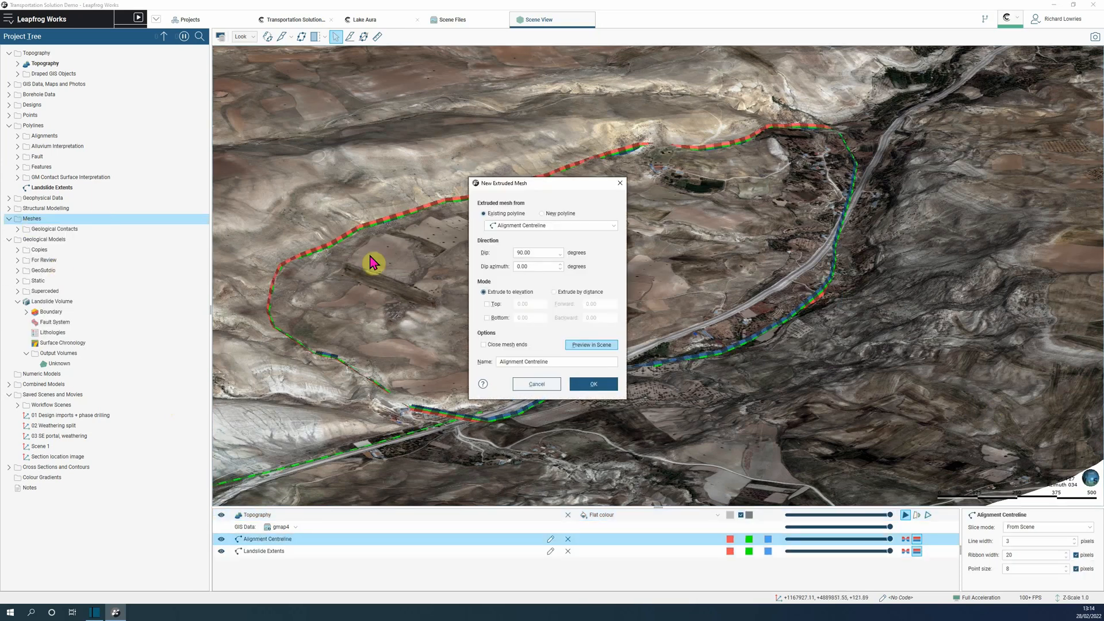
{"action": "left_click", "coordinate": [612, 225]}
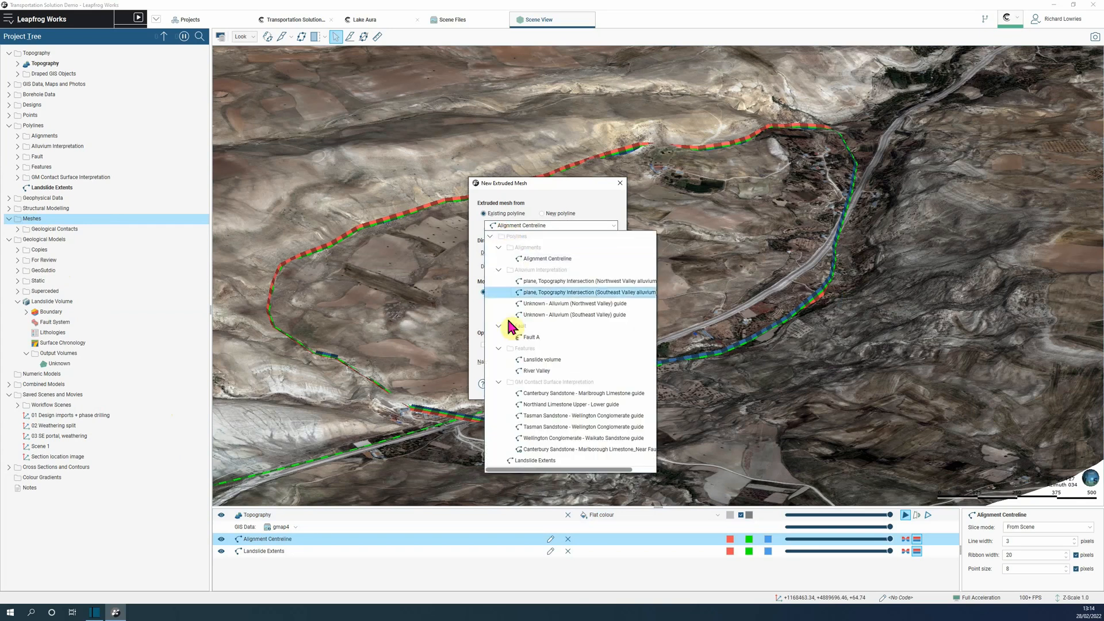
{"action": "left_click", "coordinate": [535, 460]}
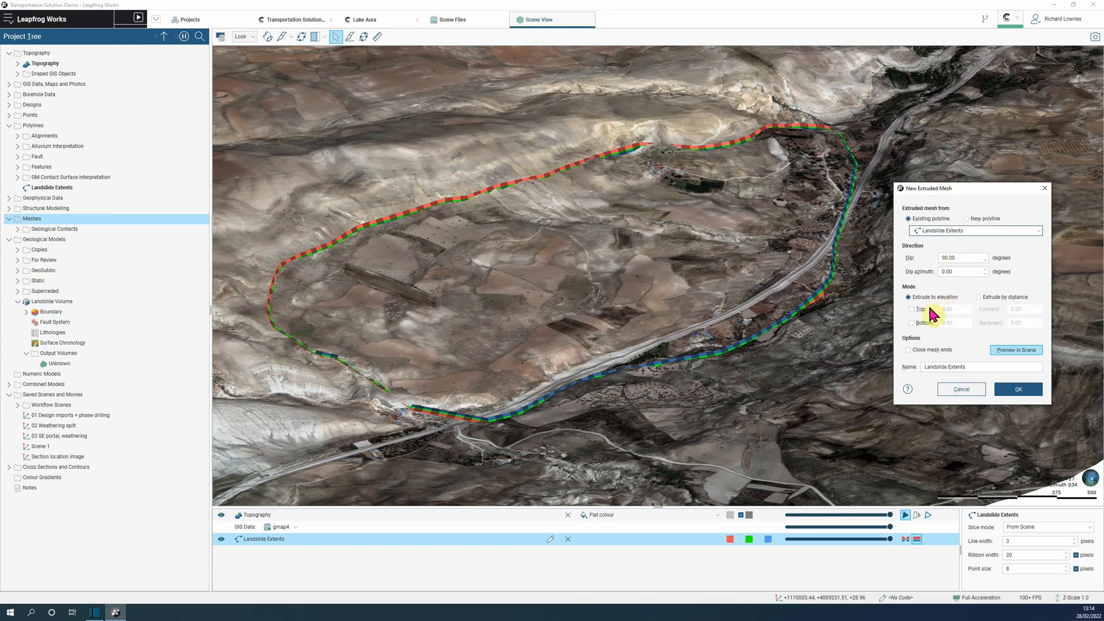
Set top elevation 125 and bottom -80, preview the walls, and hide Topography.
{"action": "left_click", "coordinate": [911, 309]}
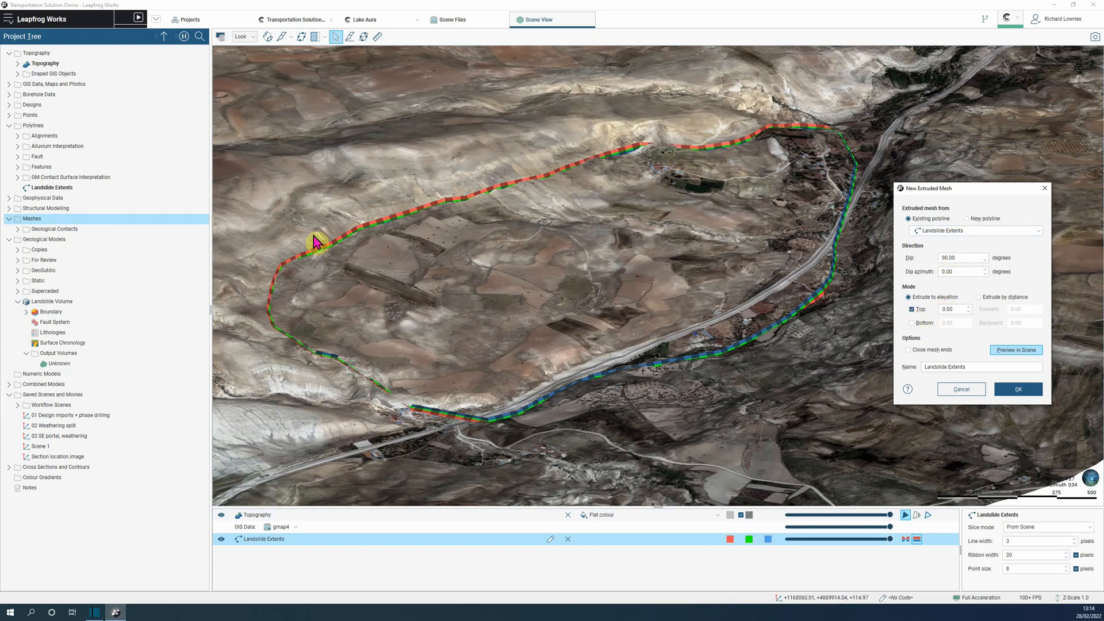
{"action": "left_click", "coordinate": [326, 468]}
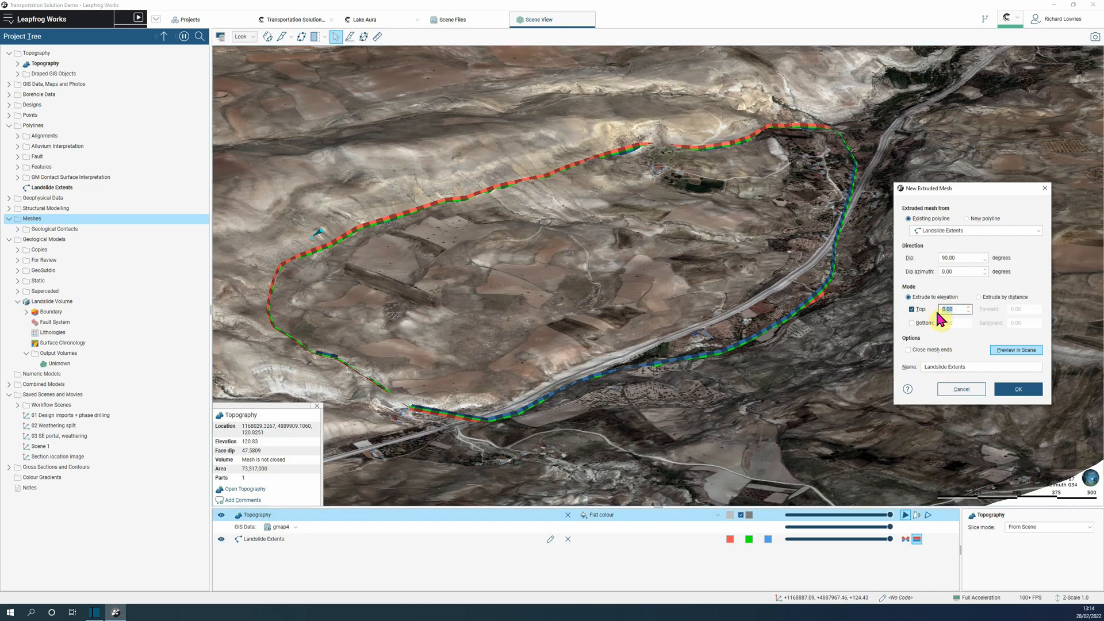
{"action": "type", "text": "125"}
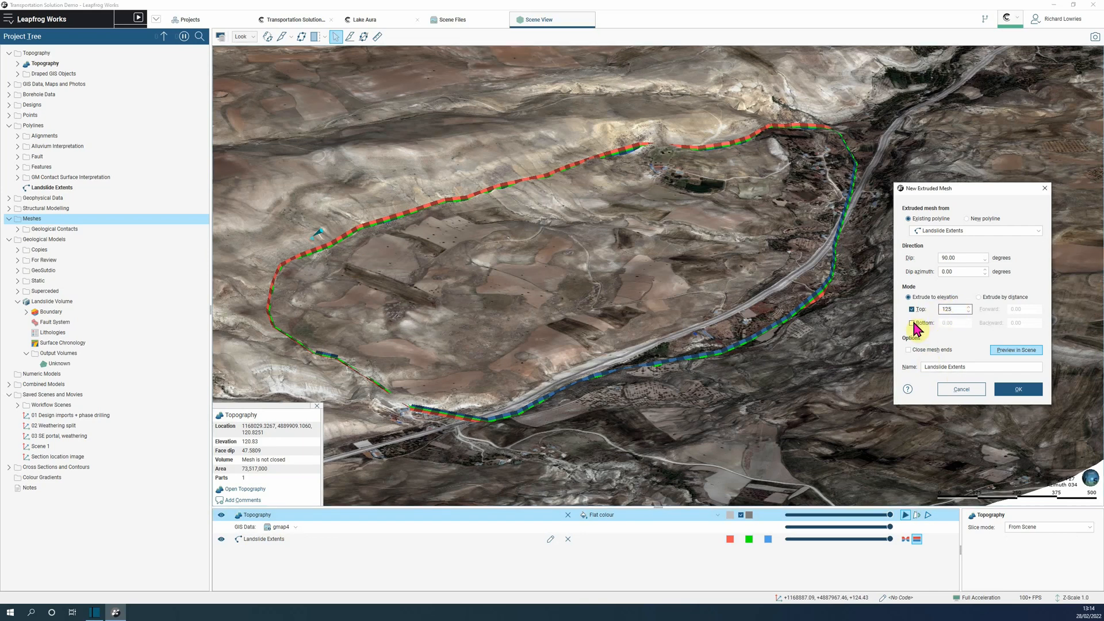
{"action": "left_click", "coordinate": [909, 323]}
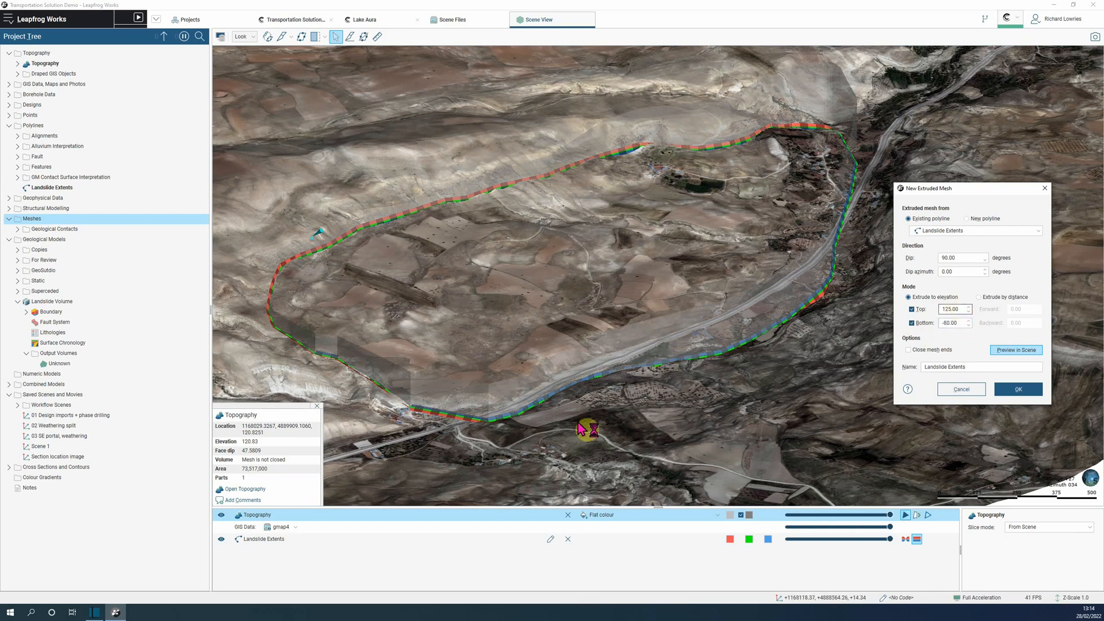
{"action": "left_click", "coordinate": [1015, 350]}
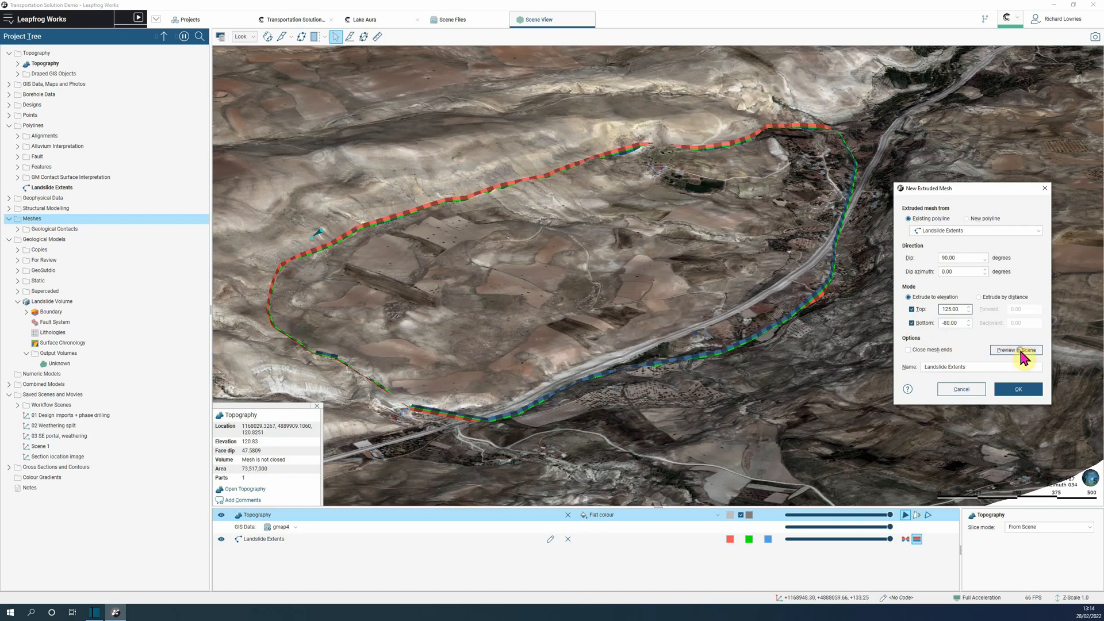
{"action": "left_click", "coordinate": [1015, 351]}
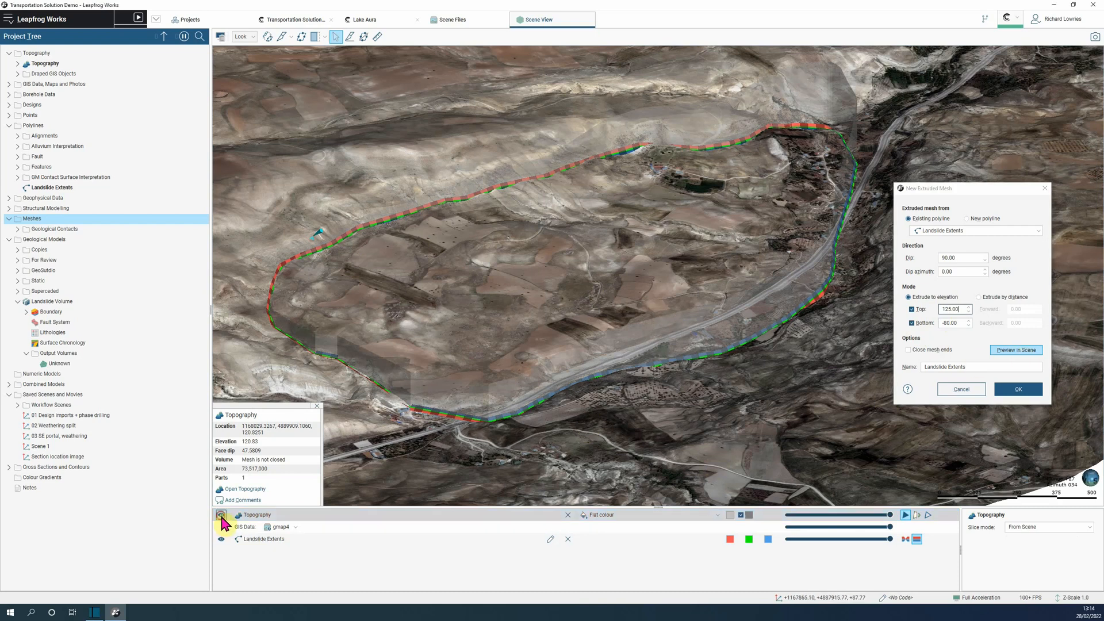
{"action": "left_click", "coordinate": [1016, 350]}
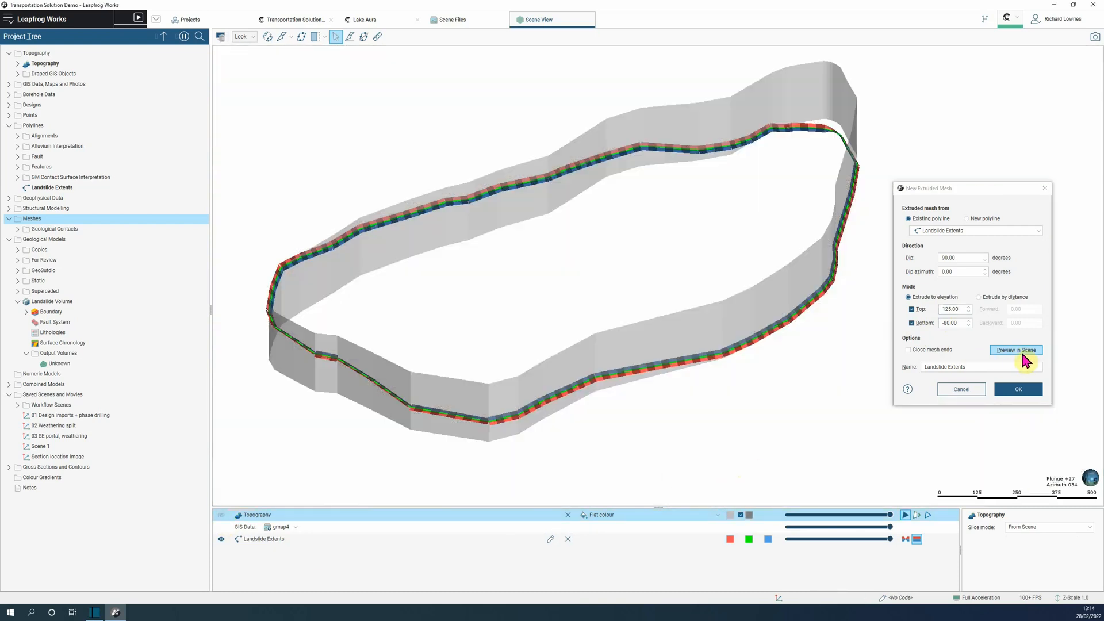
{"action": "triple_click", "coordinate": [953, 308]}
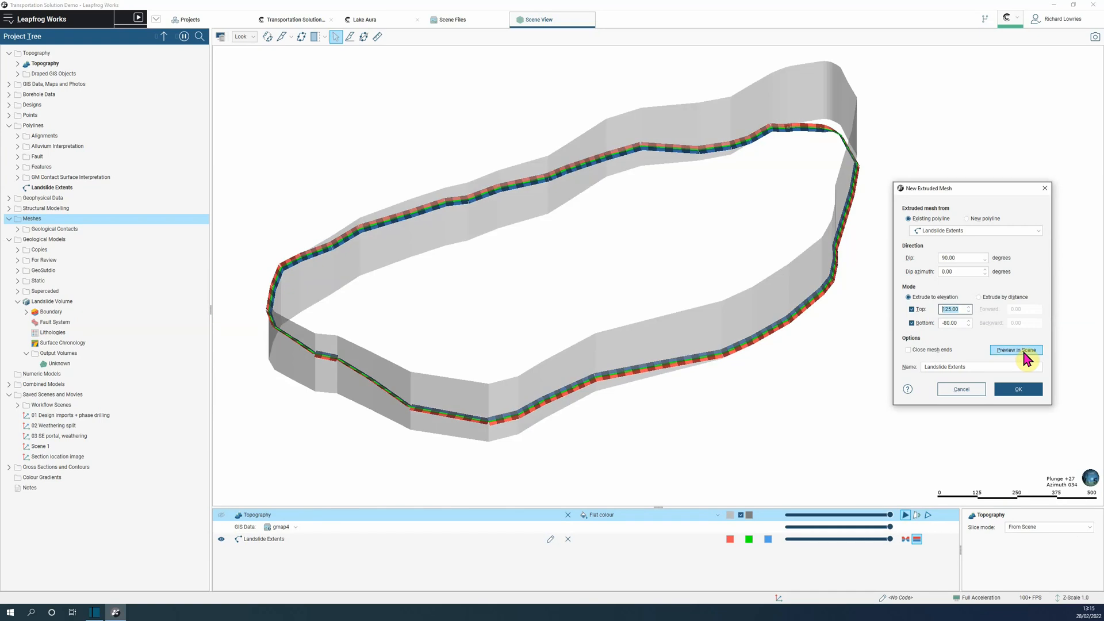
Confirm the Landslide Extents mesh, add it to the scene, and show Topography again.
{"action": "left_click", "coordinate": [909, 350]}
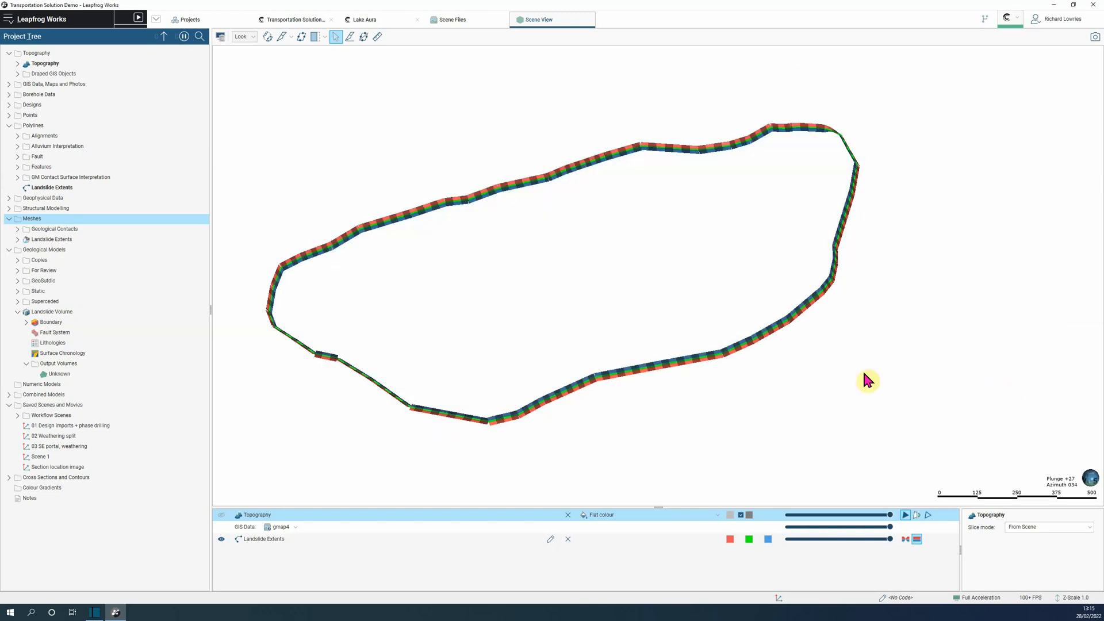
{"action": "double_click", "coordinate": [50, 239]}
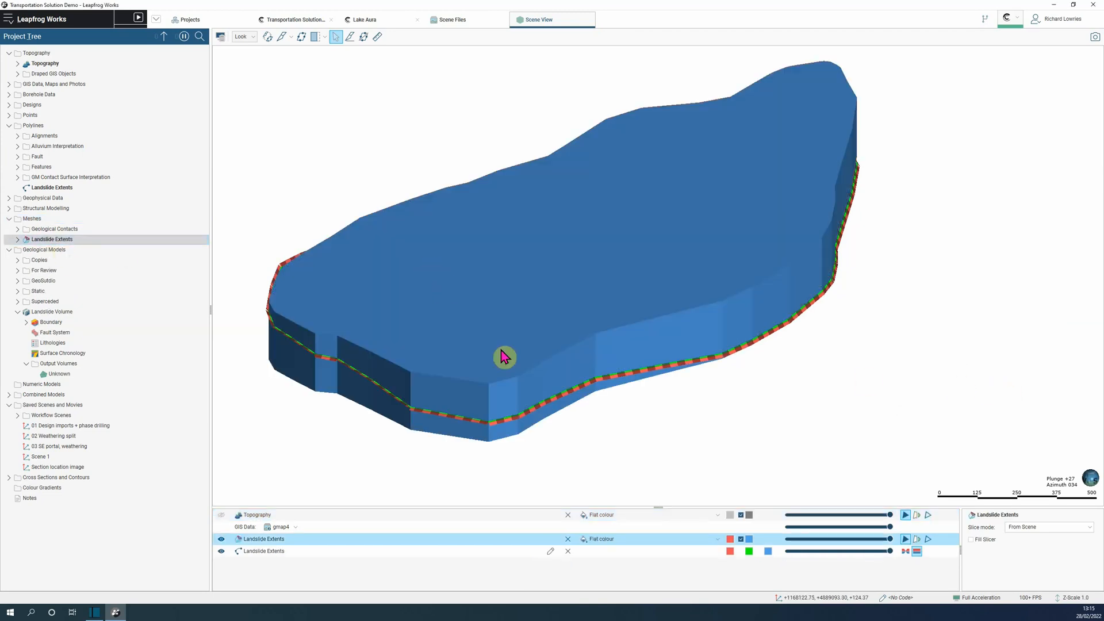
{"action": "left_click", "coordinate": [220, 514]}
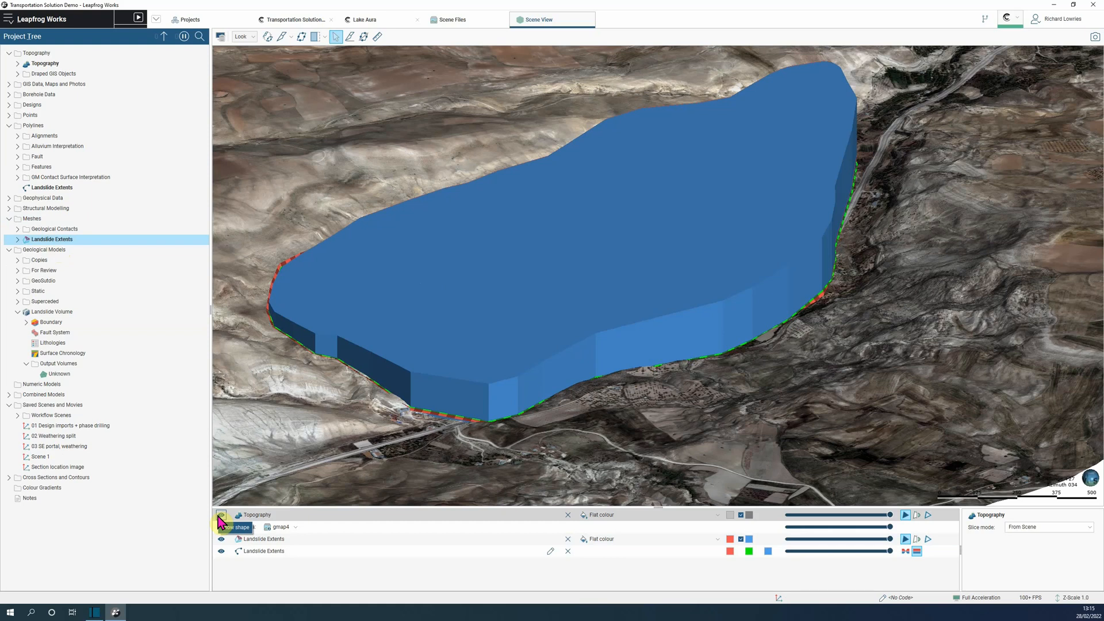
Re-extrude the mesh using the plane's dip 34.97 and azimuth 172.20, then show Topography.
{"action": "left_click", "coordinate": [300, 37]}
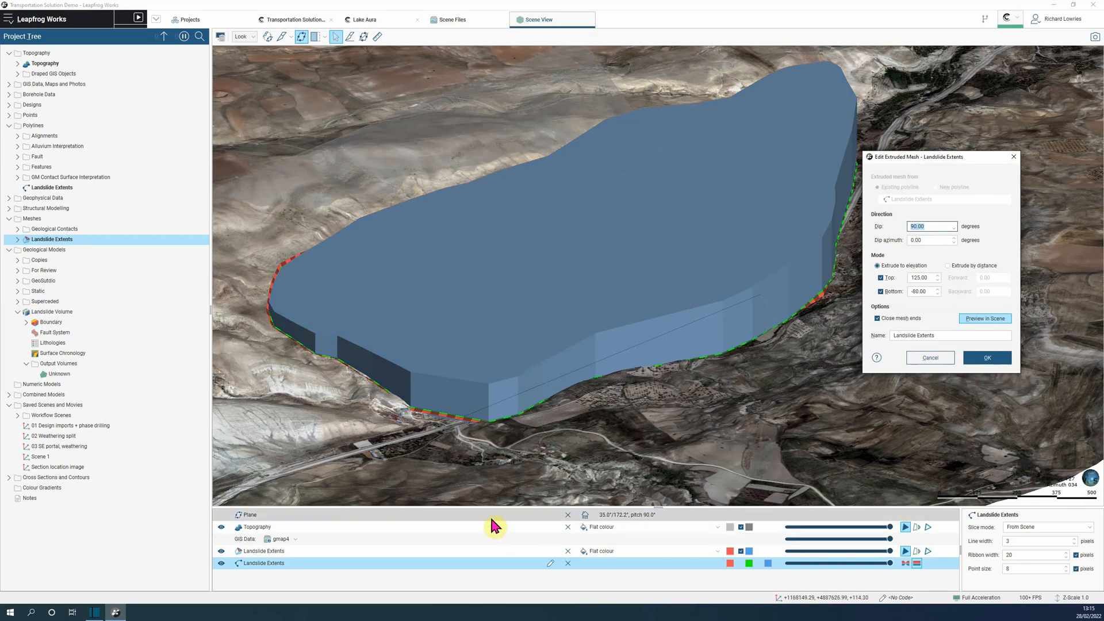
{"action": "left_click", "coordinate": [248, 514]}
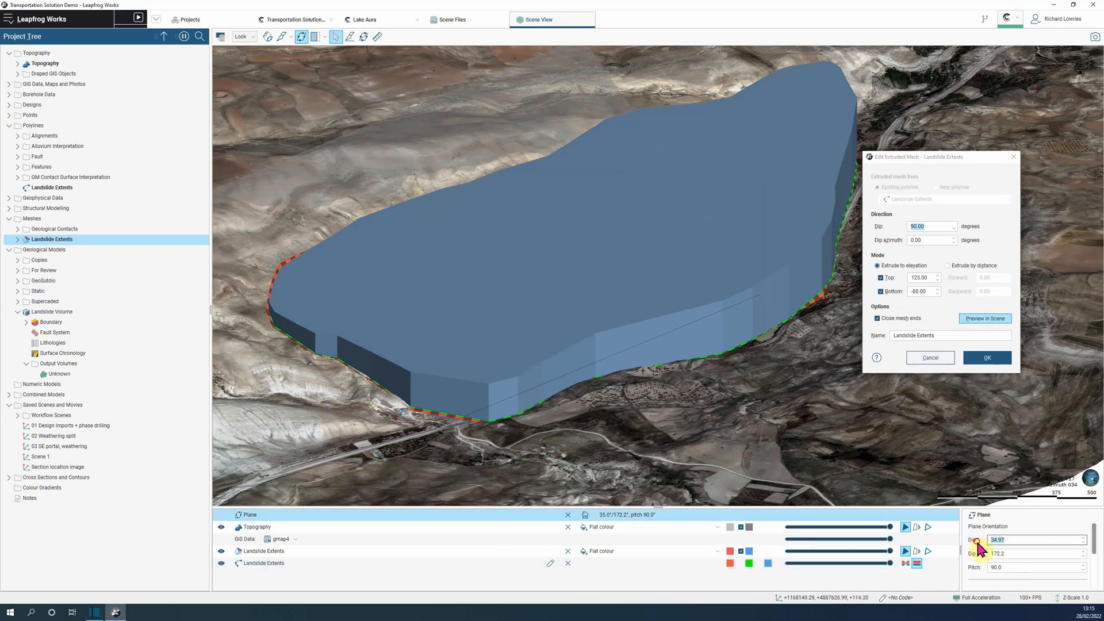
{"action": "right_click", "coordinate": [931, 226]}
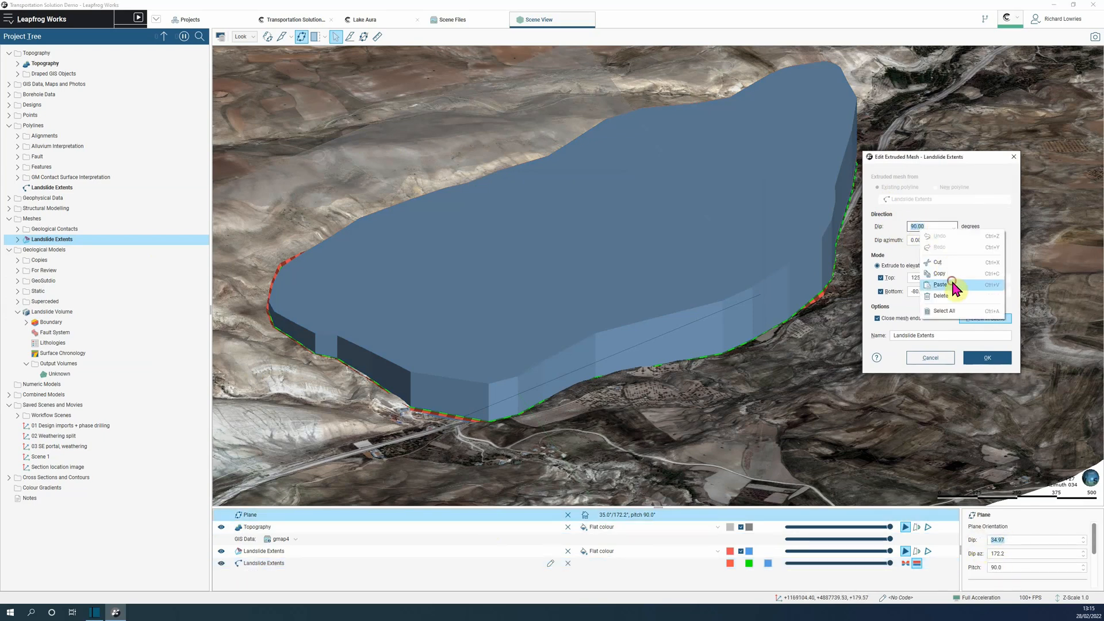
{"action": "left_click", "coordinate": [941, 284]}
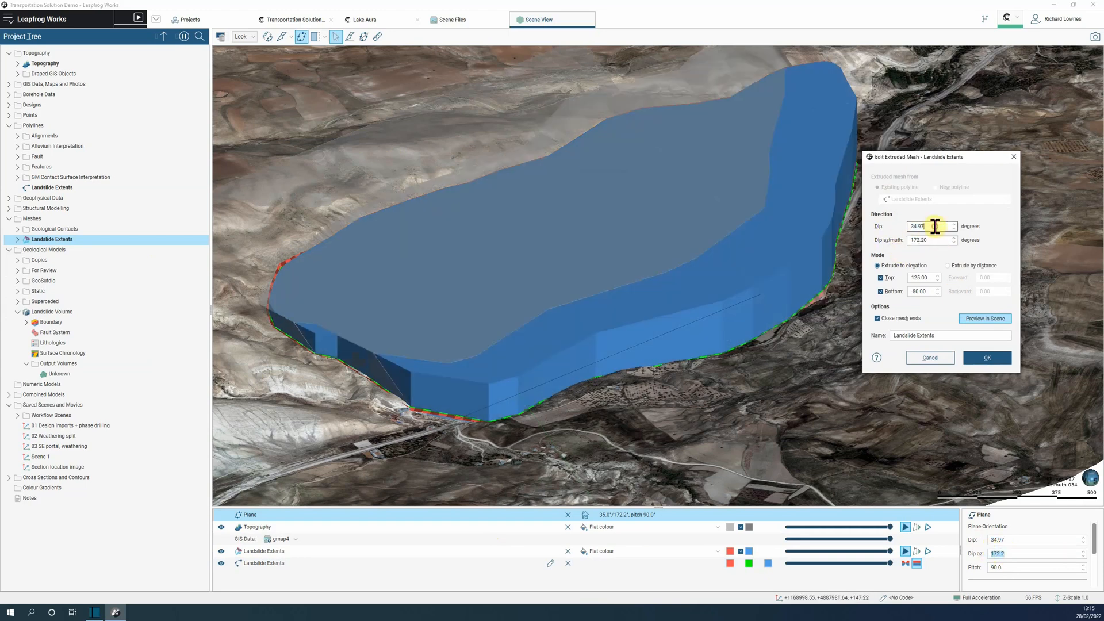
{"action": "left_click", "coordinate": [255, 526]}
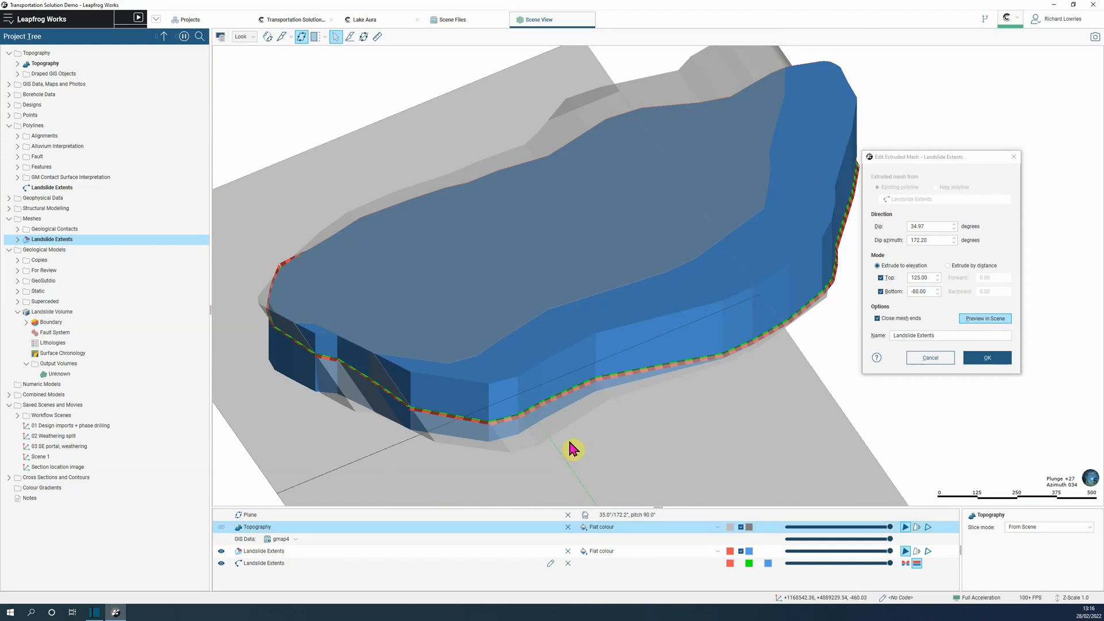
{"action": "left_click", "coordinate": [986, 357]}
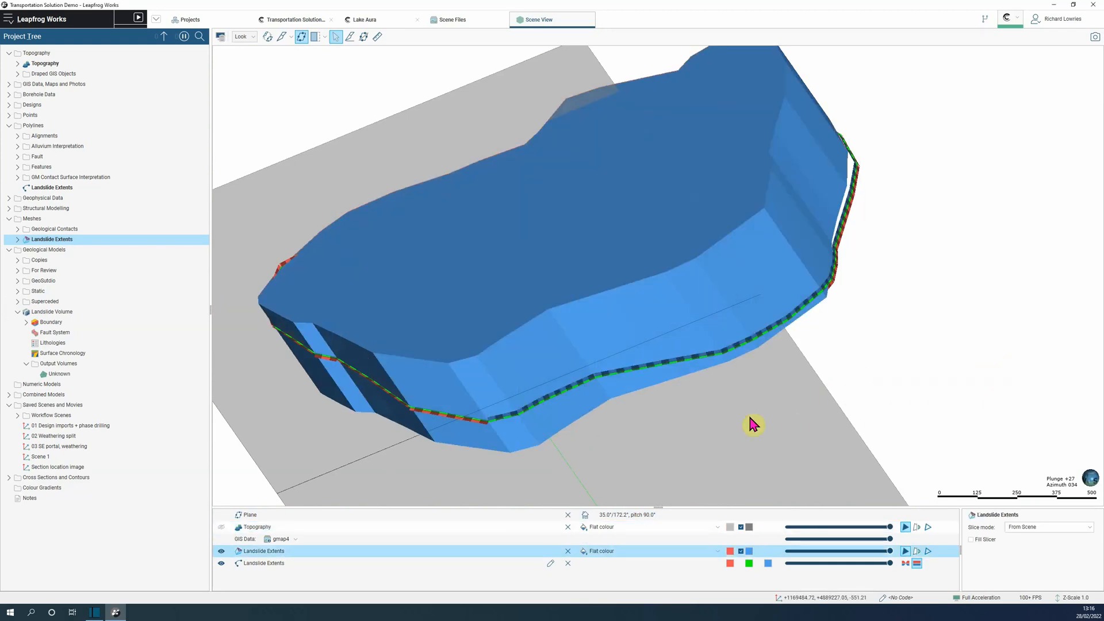
{"action": "left_click", "coordinate": [255, 527]}
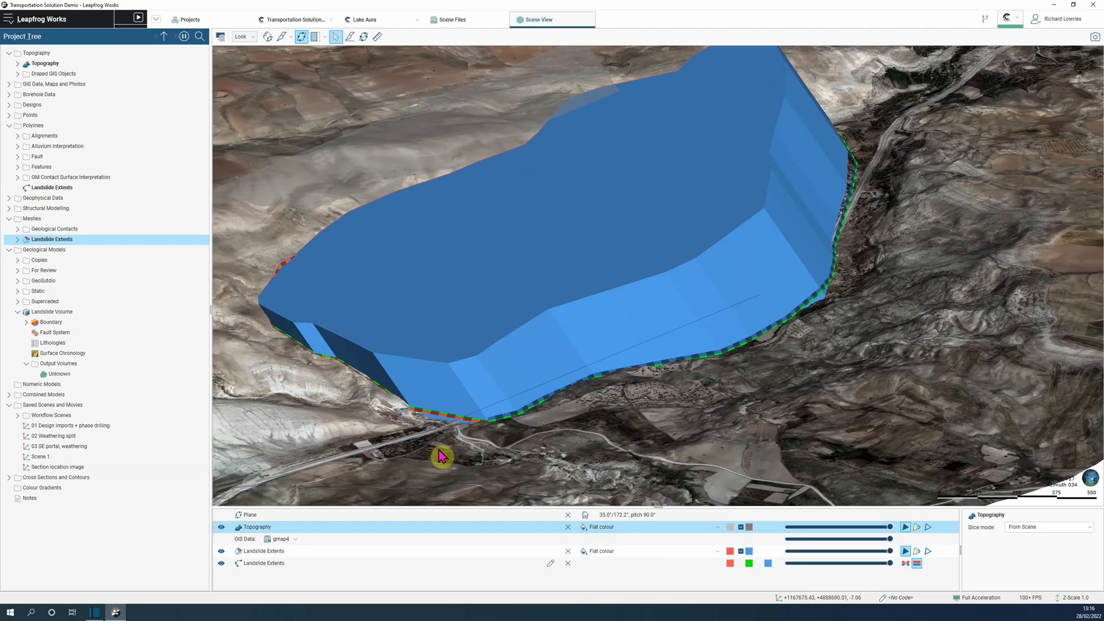
{"action": "mouse_move", "coordinate": [196, 398]}
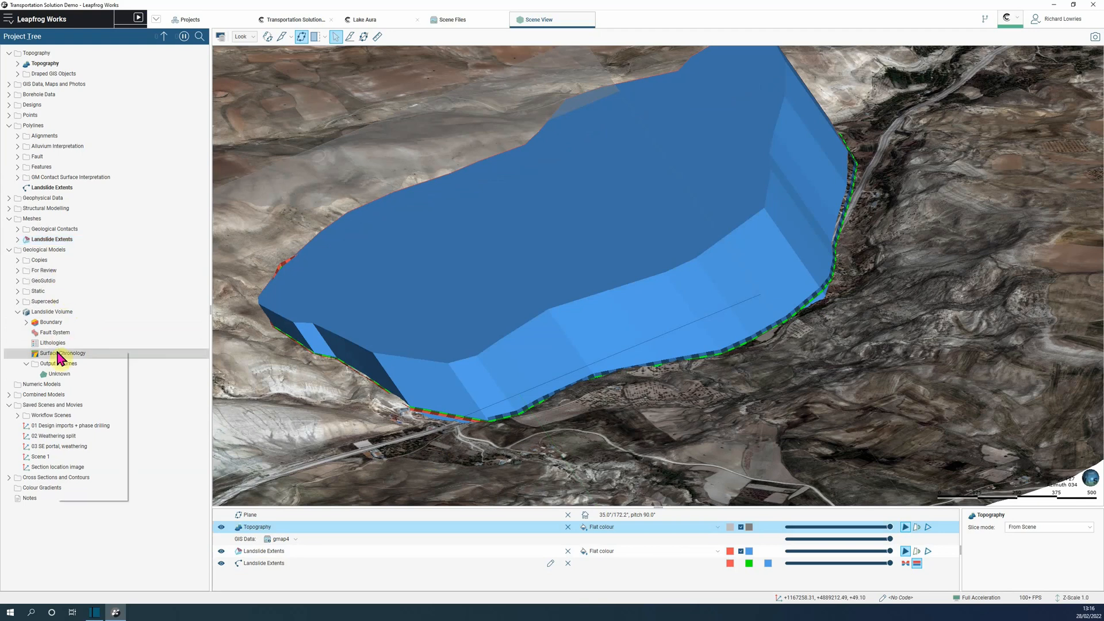
Add a Landslide intrusion from the Landslide Extents surface and apply the chronology.
{"action": "right_click", "coordinate": [62, 353]}
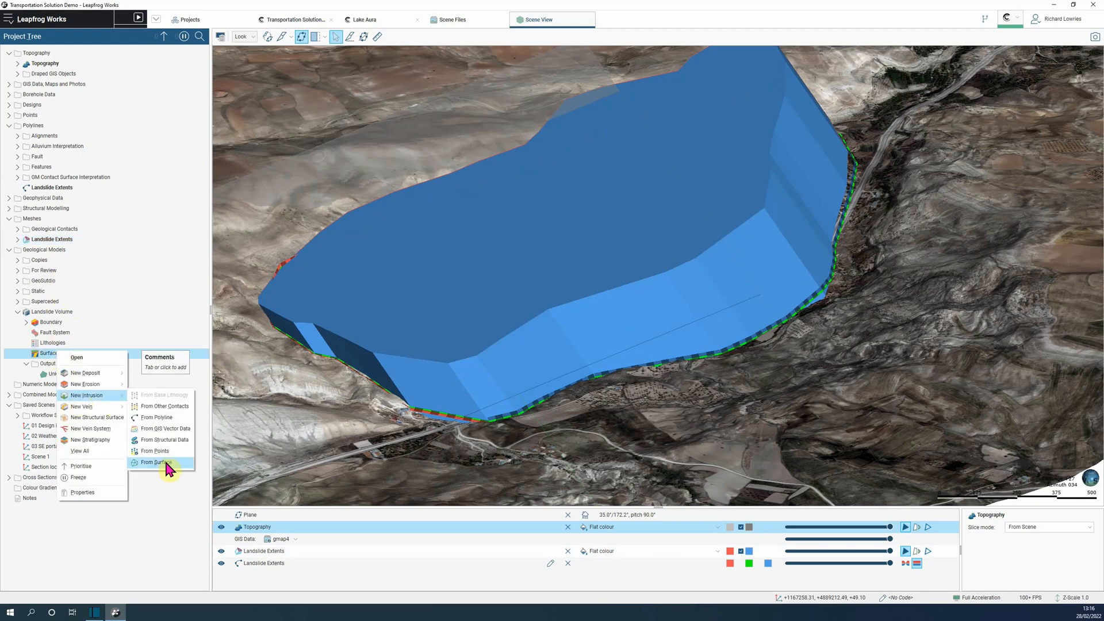
{"action": "left_click", "coordinate": [156, 462]}
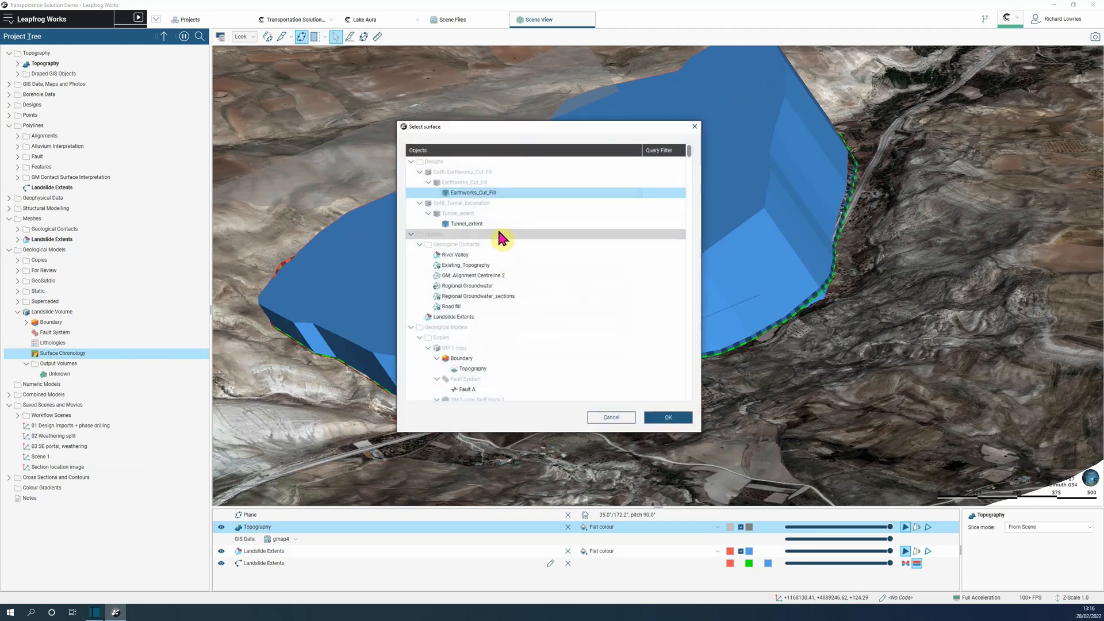
{"action": "left_click", "coordinate": [666, 417]}
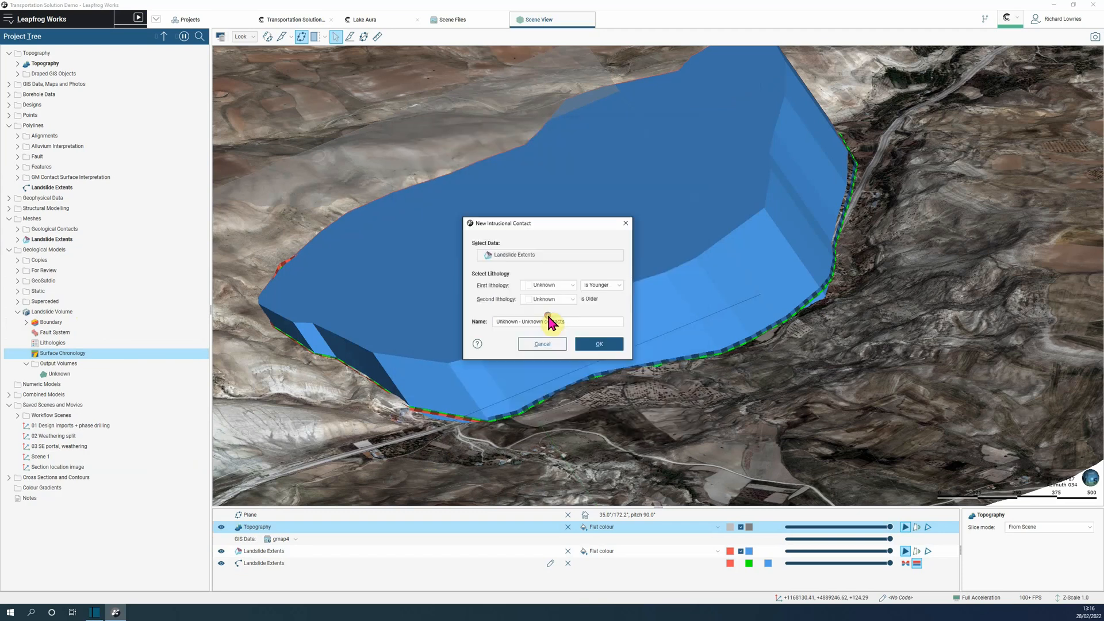
{"action": "left_click", "coordinate": [549, 285]}
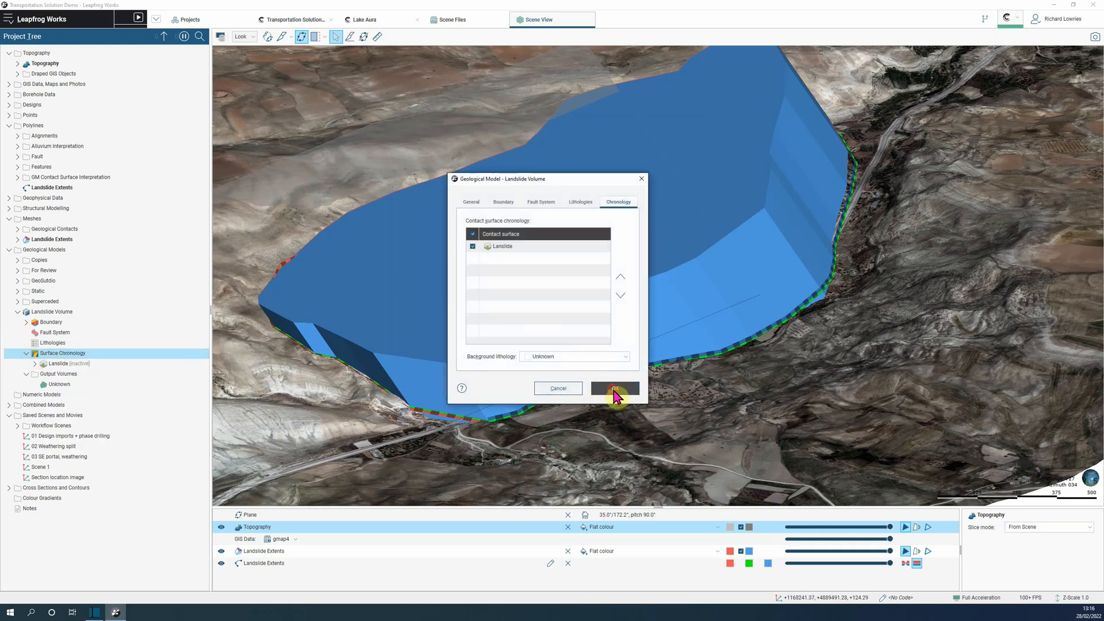
{"action": "left_click", "coordinate": [614, 388]}
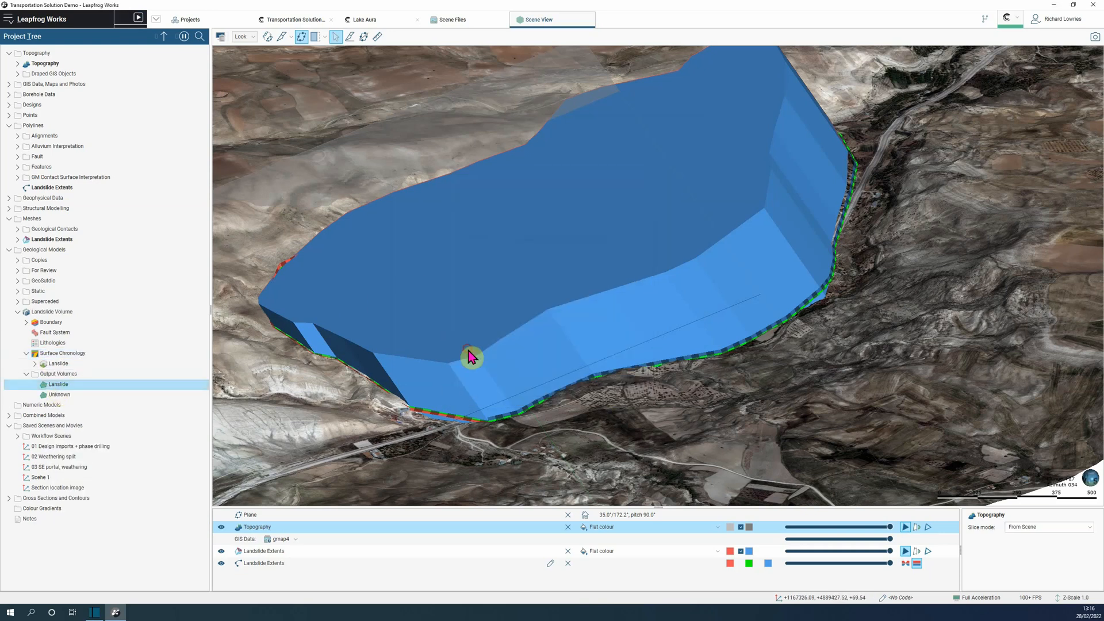
Display the Landslide output volume in the scene.
{"action": "left_click", "coordinate": [221, 566]}
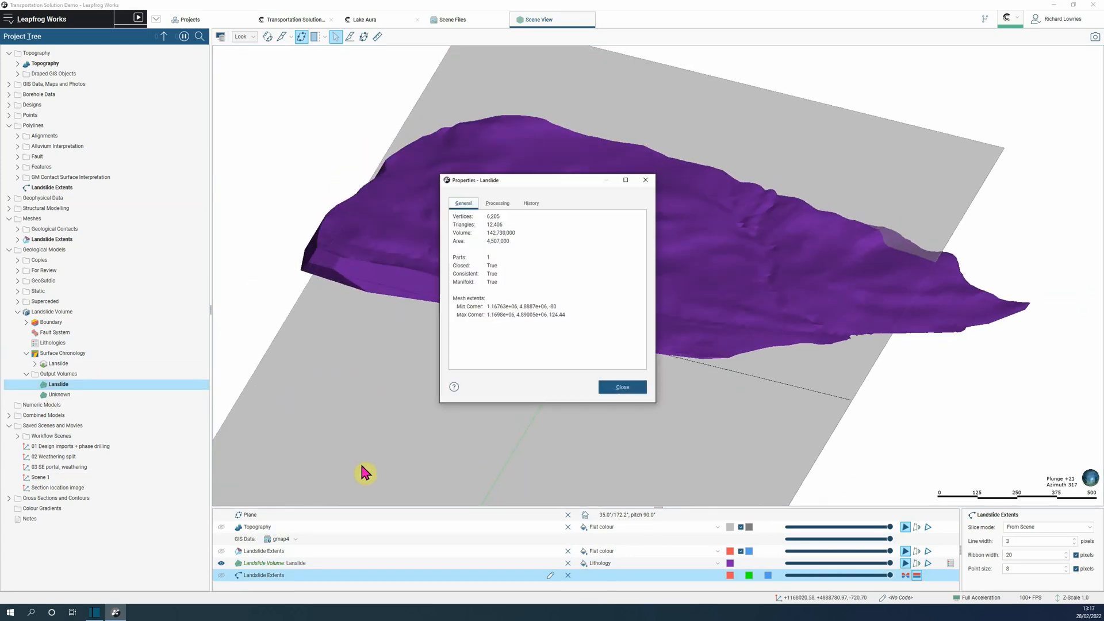
{"action": "mouse_move", "coordinate": [374, 471]}
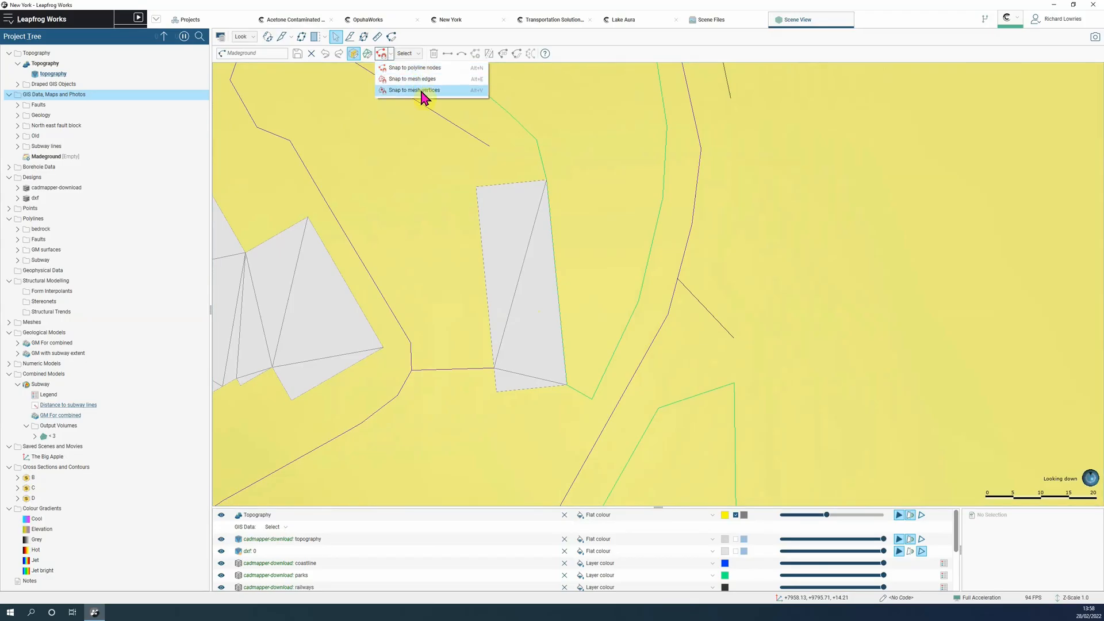
{"action": "mouse_move", "coordinate": [461, 68]}
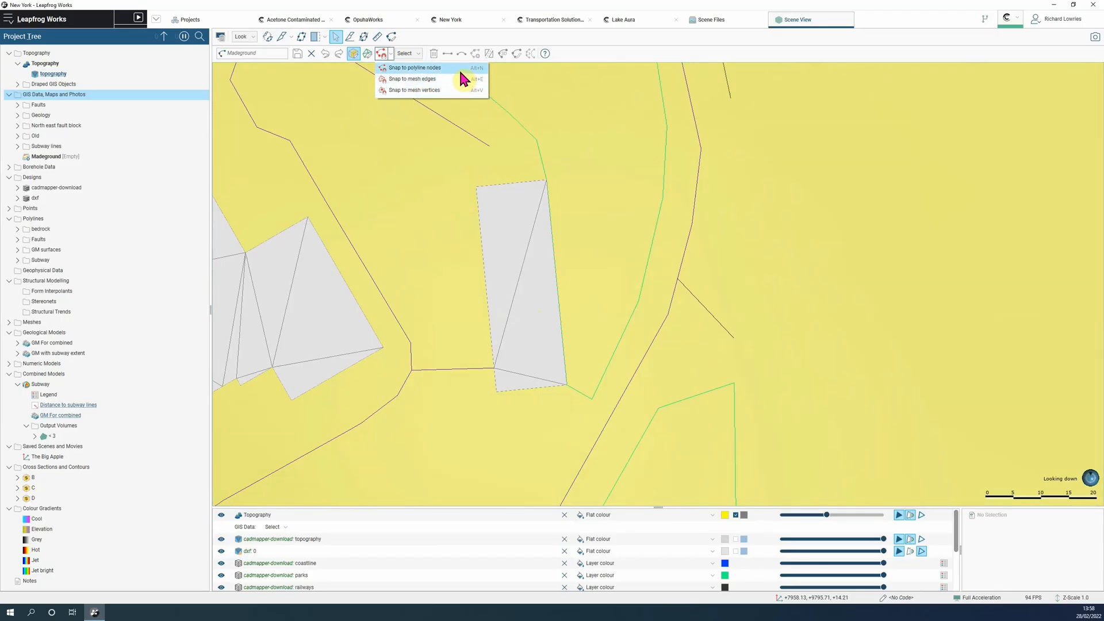
{"action": "mouse_move", "coordinate": [465, 79]}
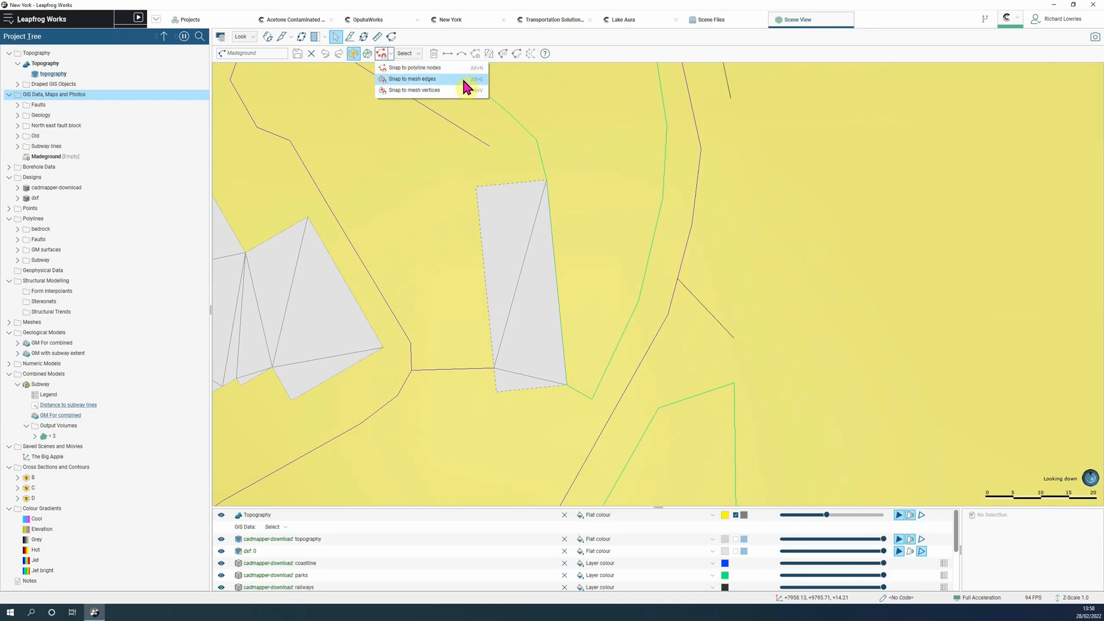
{"action": "mouse_move", "coordinate": [465, 91]}
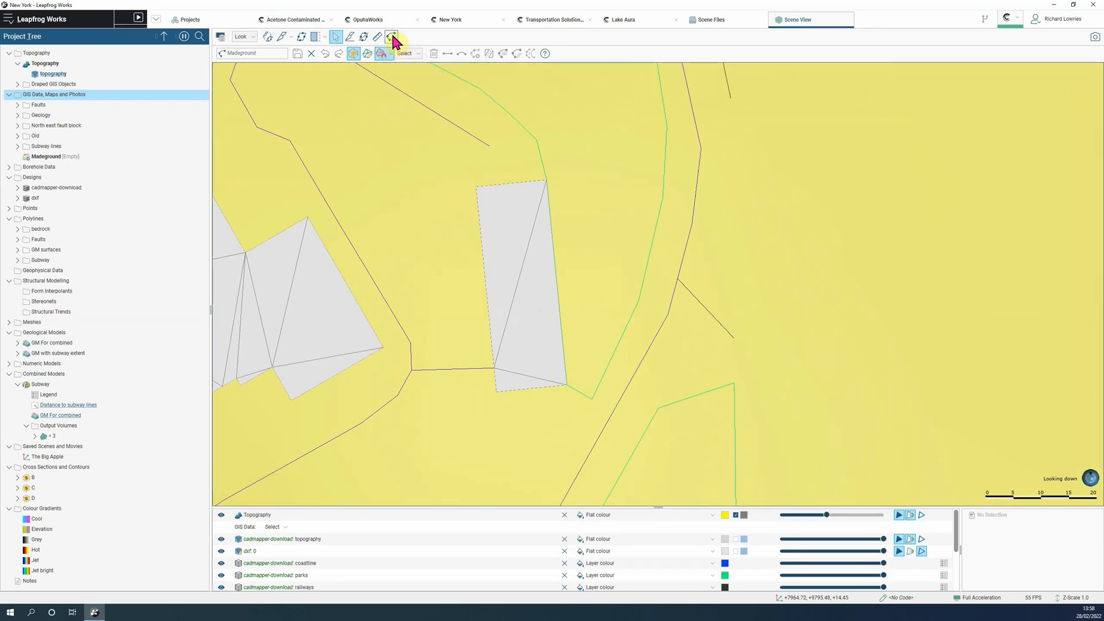
Start the Draw 3D Line tool for the Madeground polyline.
{"action": "left_click", "coordinate": [392, 37]}
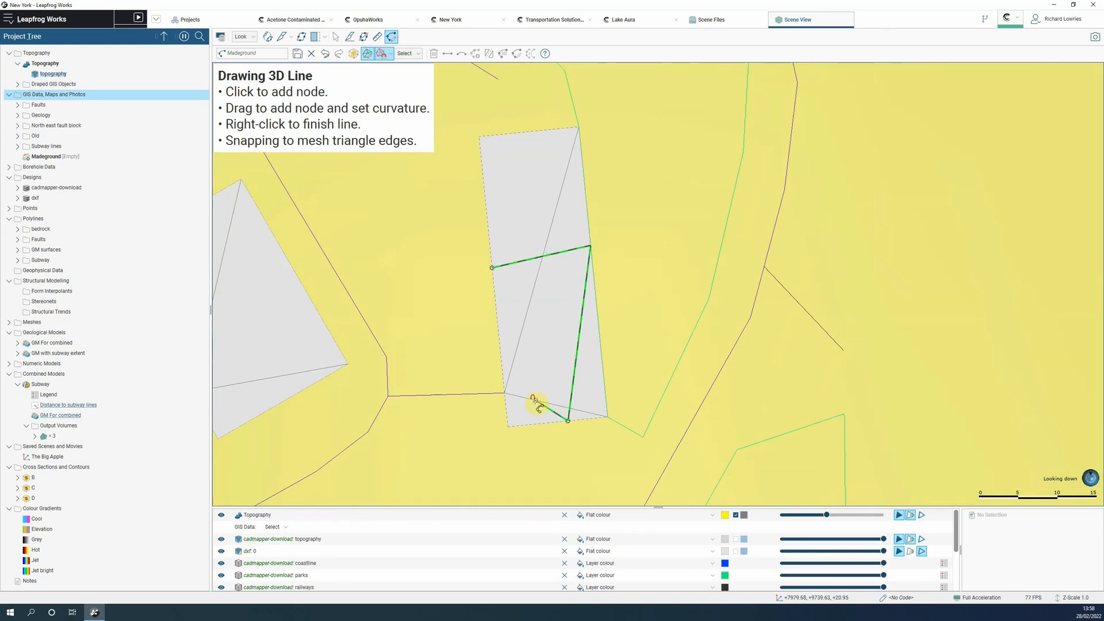
Draw a Madeground line node on the mesh edge and finish the line.
{"action": "left_click", "coordinate": [493, 279]}
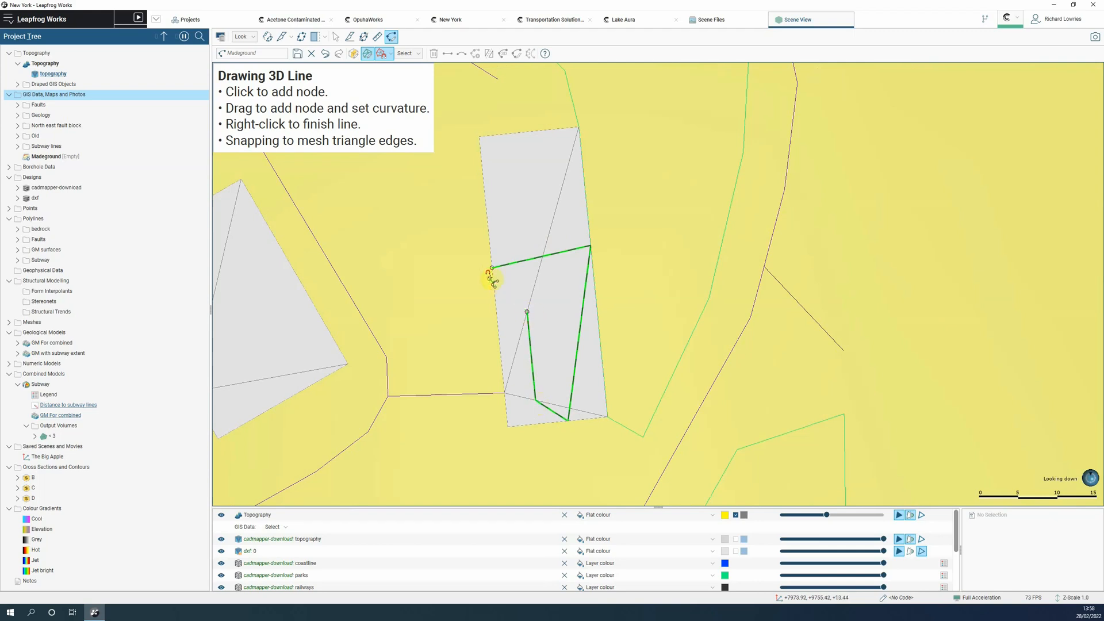
{"action": "right_click", "coordinate": [493, 273]}
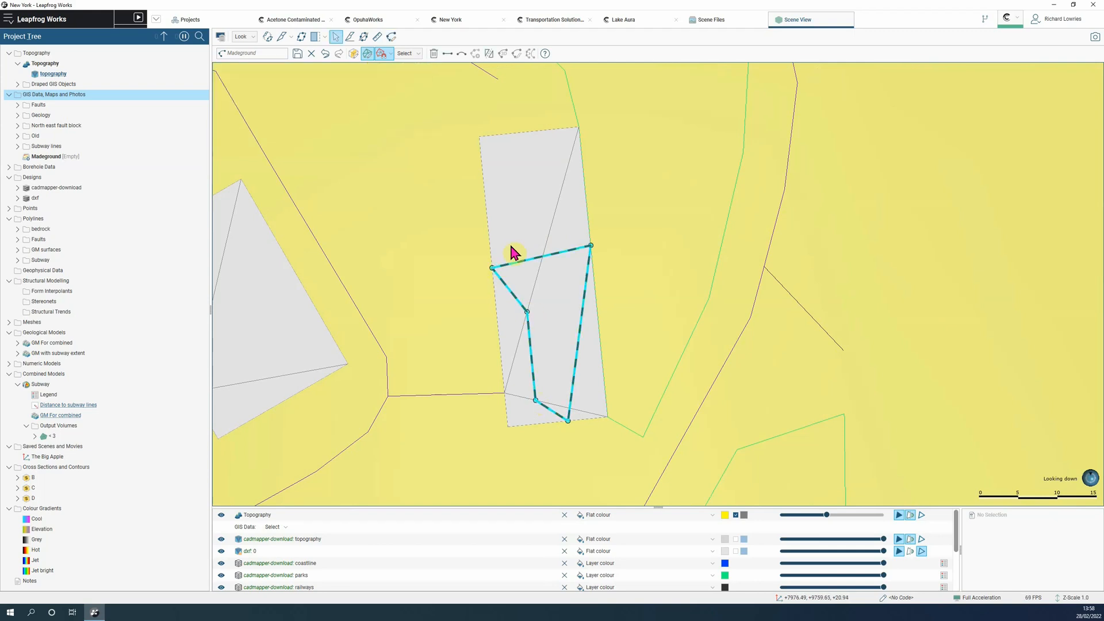
{"action": "left_click", "coordinate": [391, 36]}
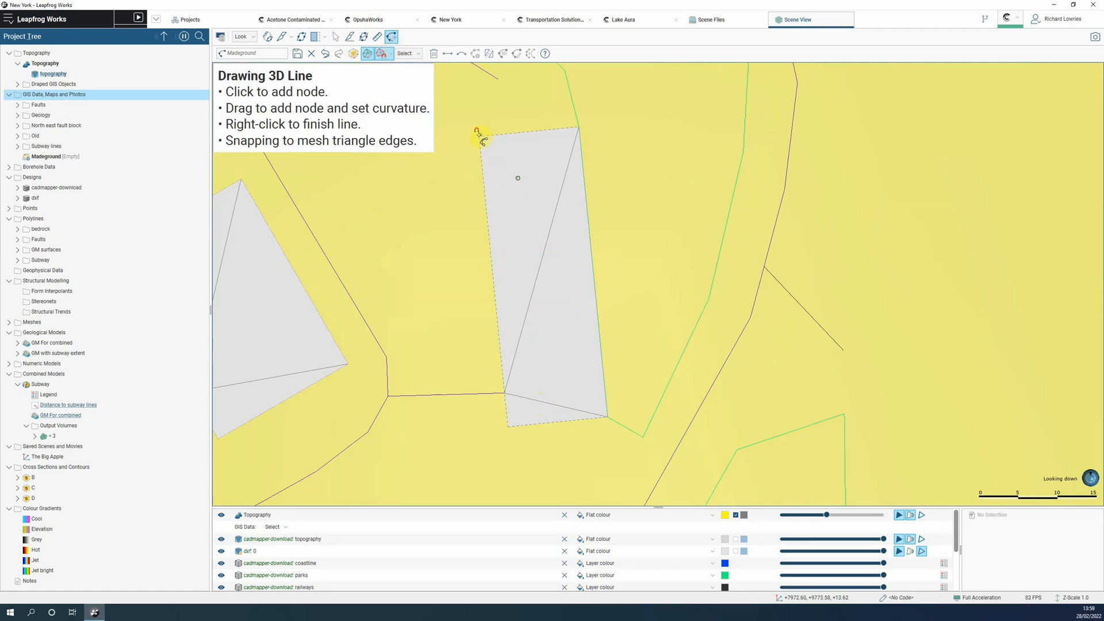
Switch snapping to mesh vertices, close the outline at the top-left corner, and save.
{"action": "left_click", "coordinate": [382, 54]}
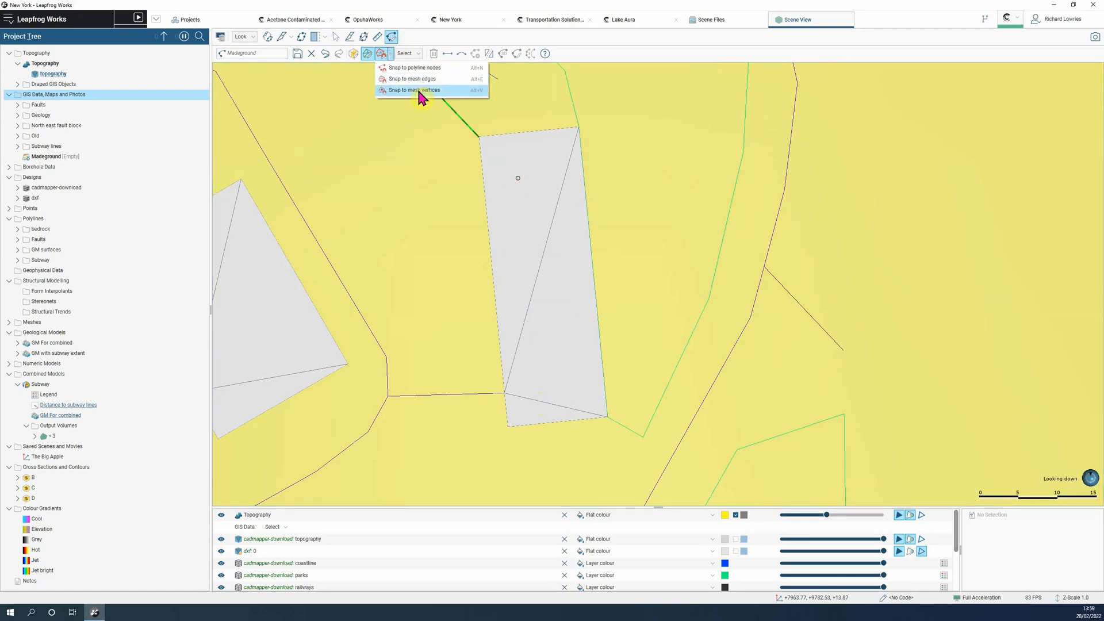
{"action": "left_click", "coordinate": [415, 90]}
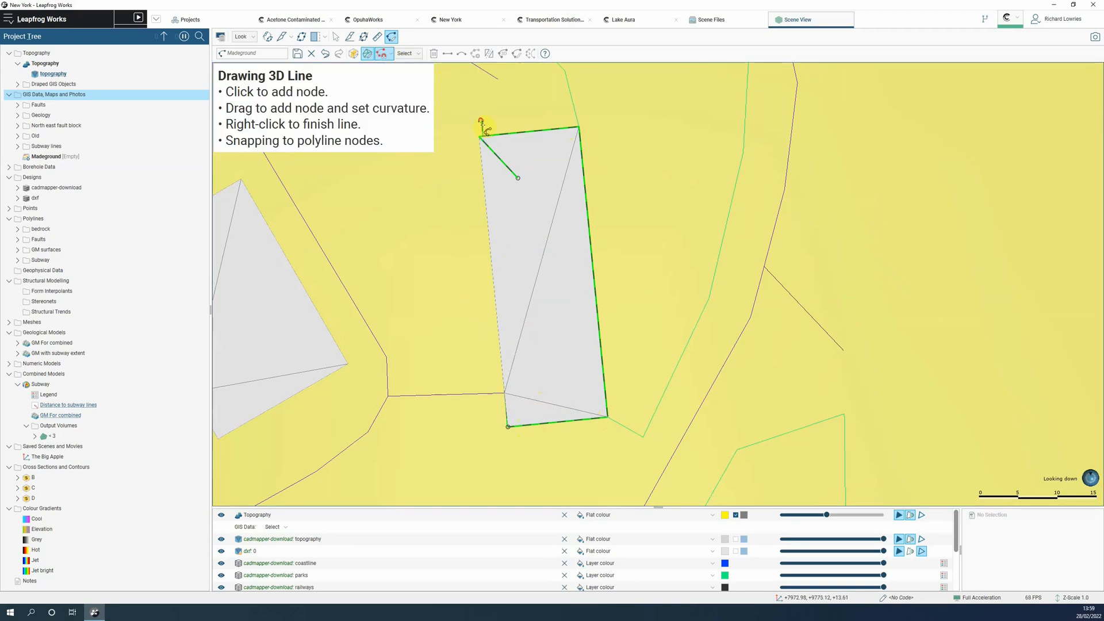
{"action": "left_click", "coordinate": [479, 135]}
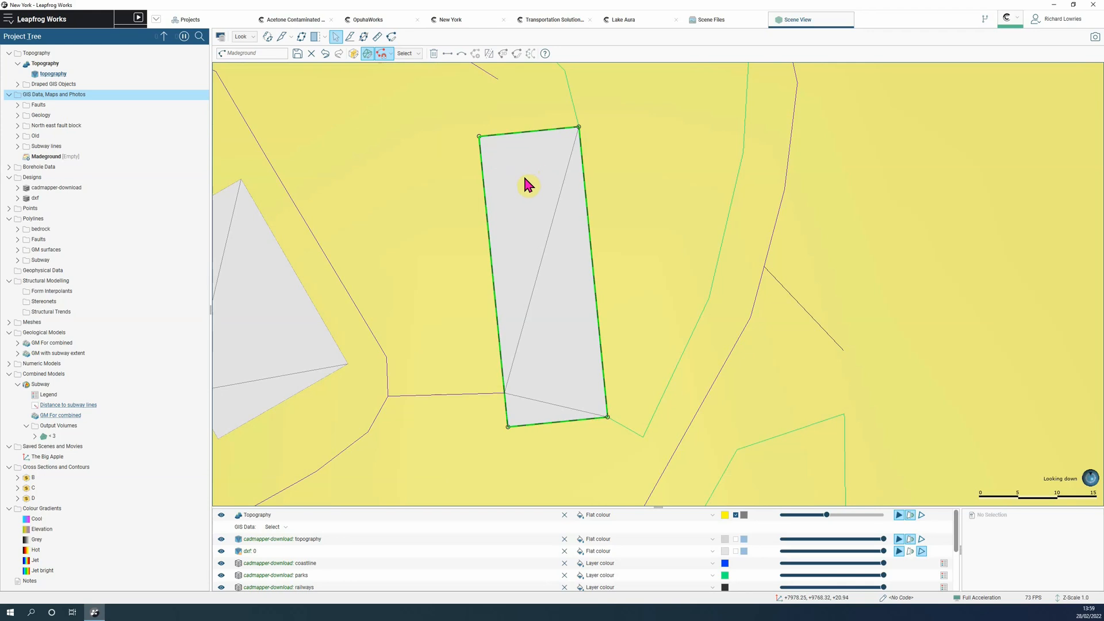
{"action": "left_click", "coordinate": [297, 54]}
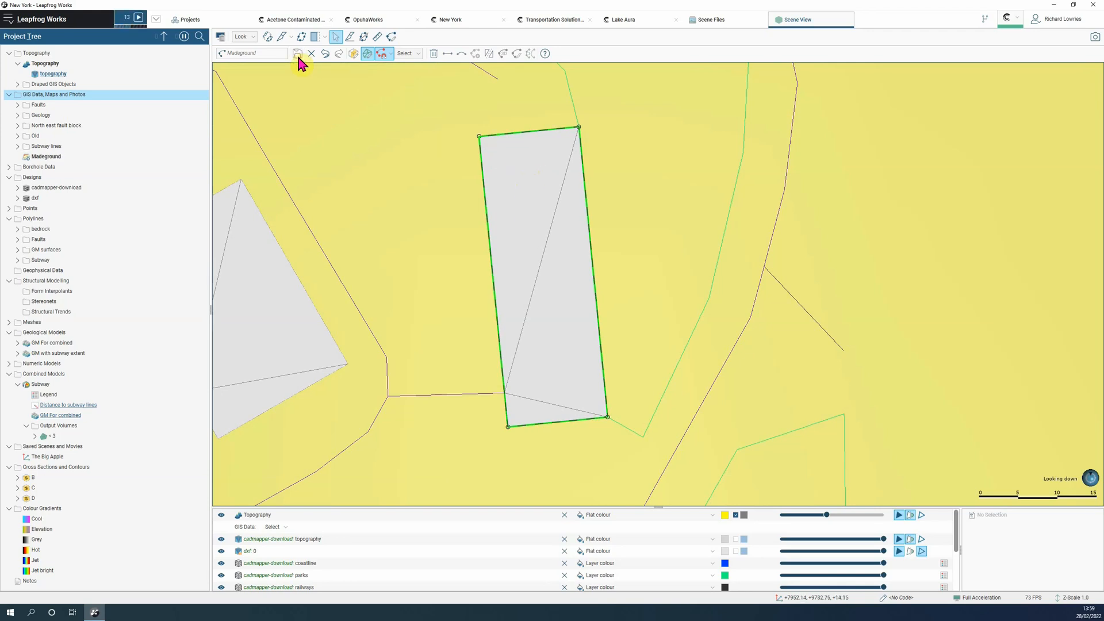
{"action": "mouse_move", "coordinate": [246, 94]}
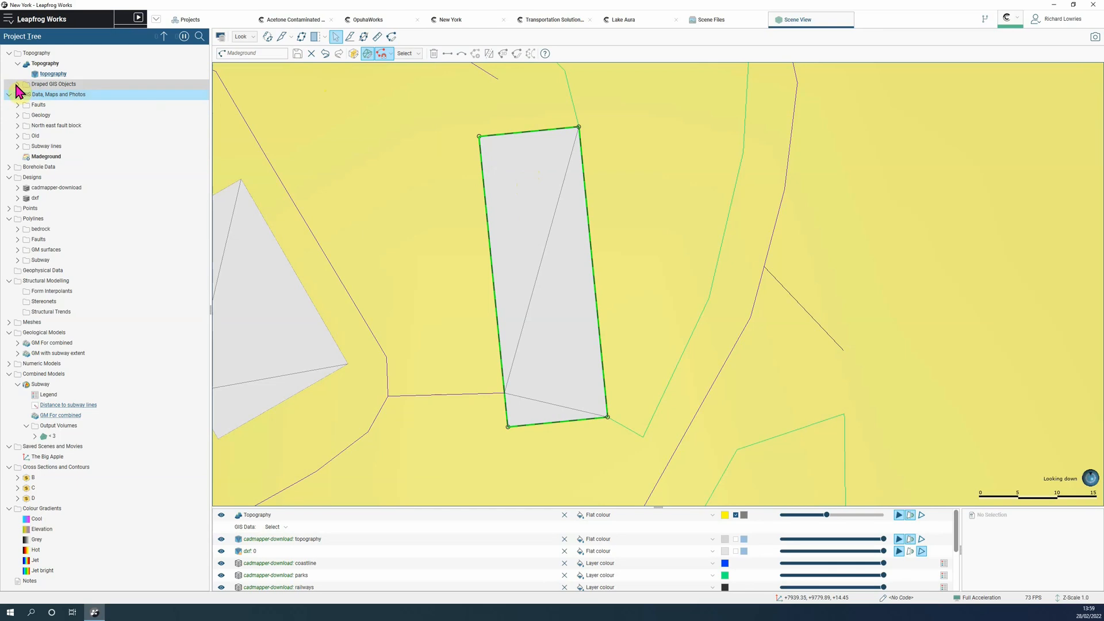
Start a new extruded mesh from the Madeground (On Topography) polyline.
{"action": "left_click", "coordinate": [19, 84]}
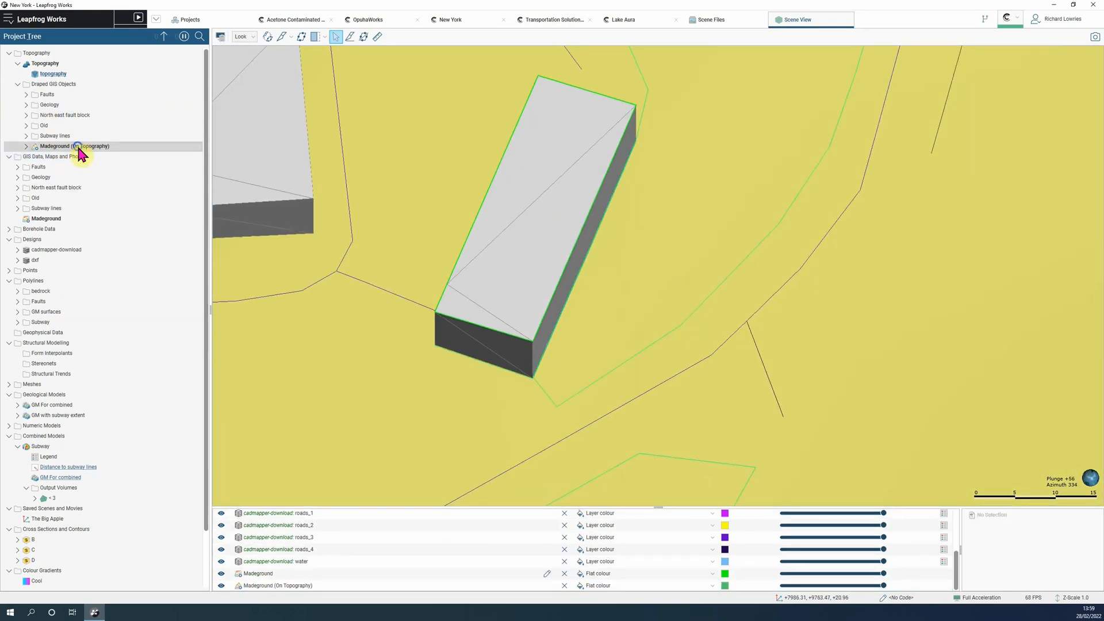
{"action": "right_click", "coordinate": [75, 146]}
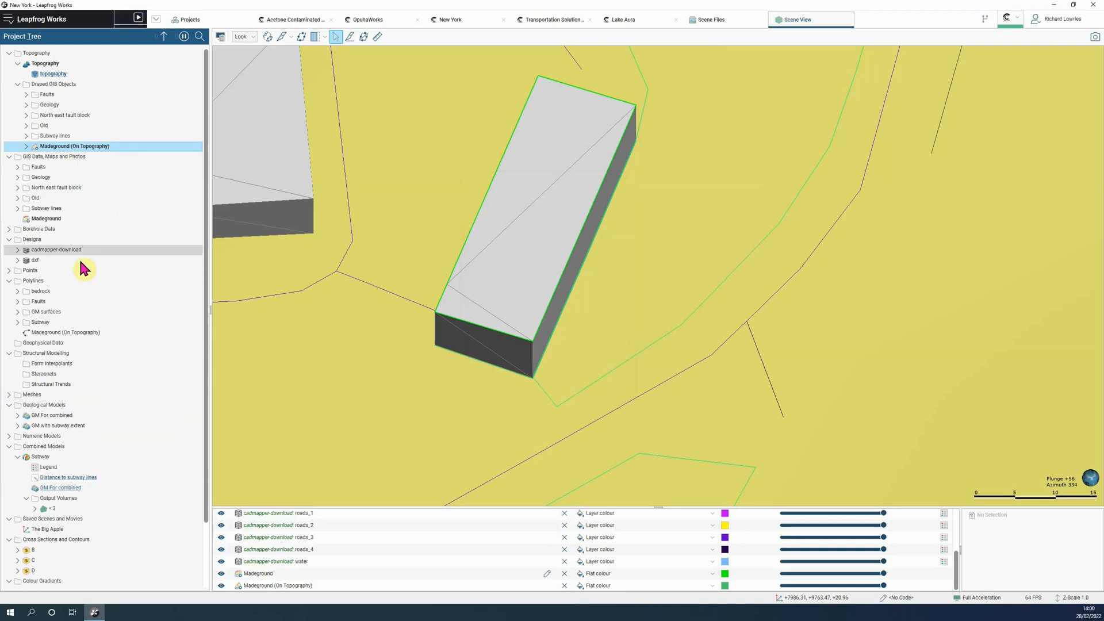
{"action": "right_click", "coordinate": [32, 394]}
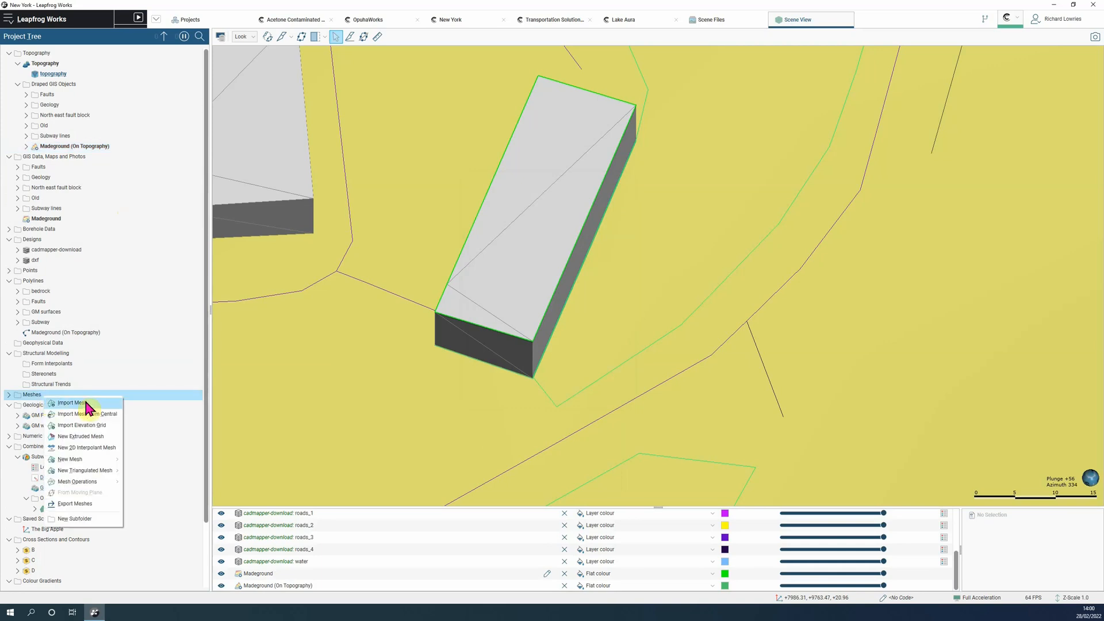
{"action": "mouse_move", "coordinate": [85, 440]}
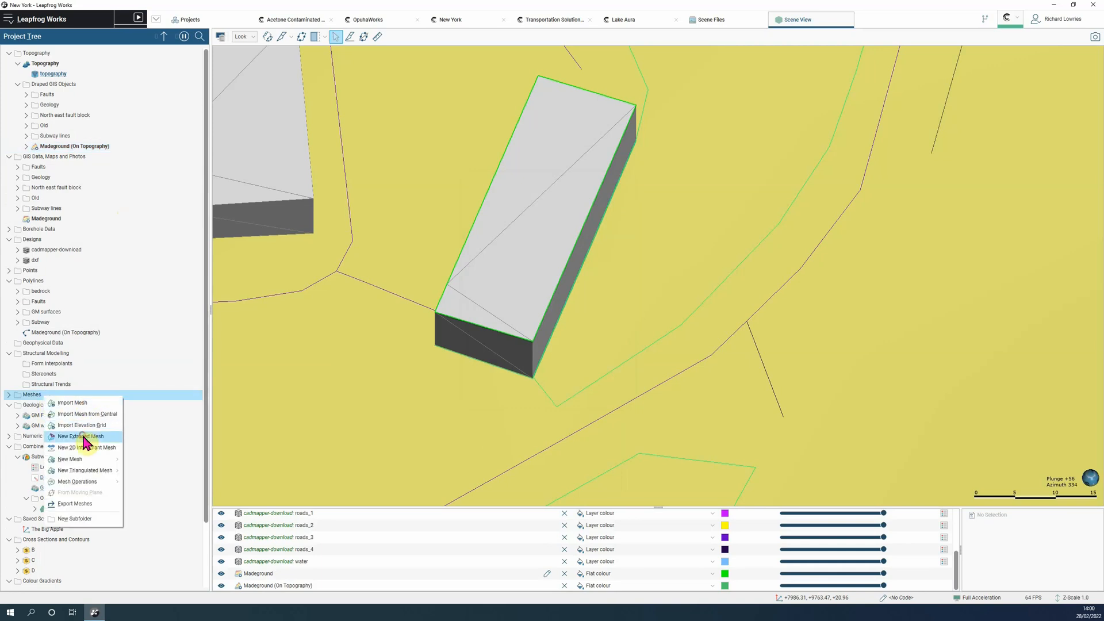
{"action": "left_click", "coordinate": [79, 436]}
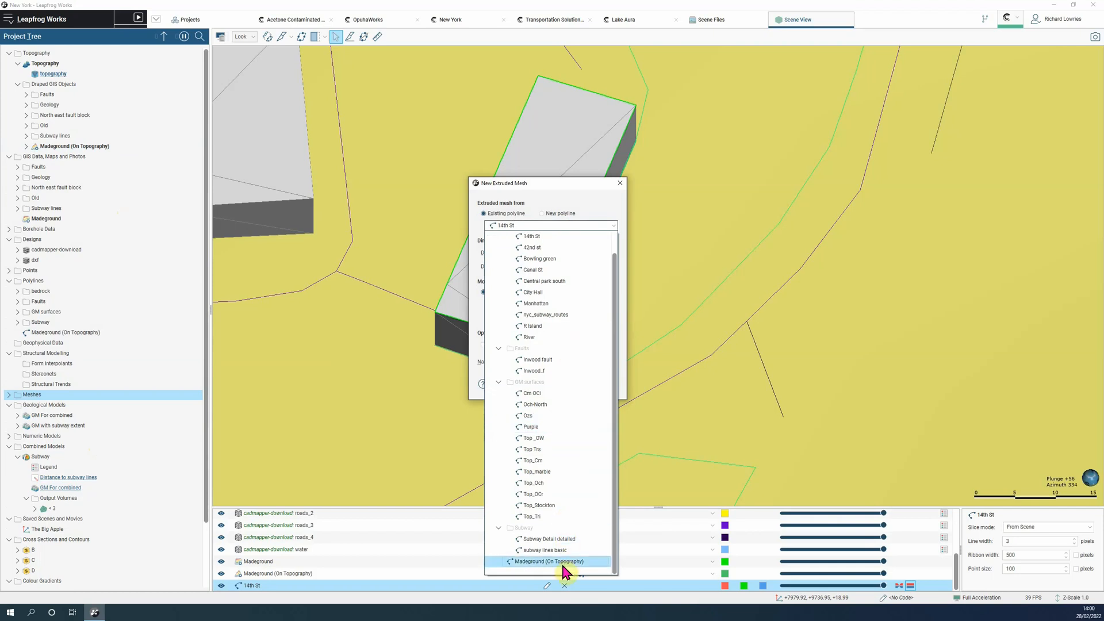
{"action": "left_click", "coordinate": [552, 562]}
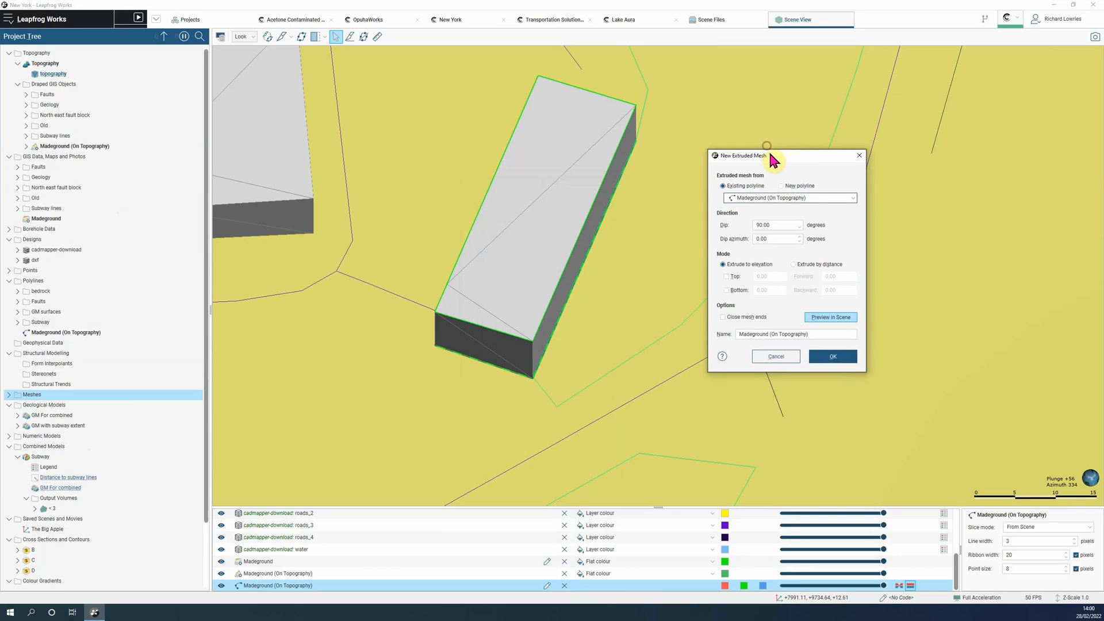
{"action": "mouse_move", "coordinate": [788, 256]}
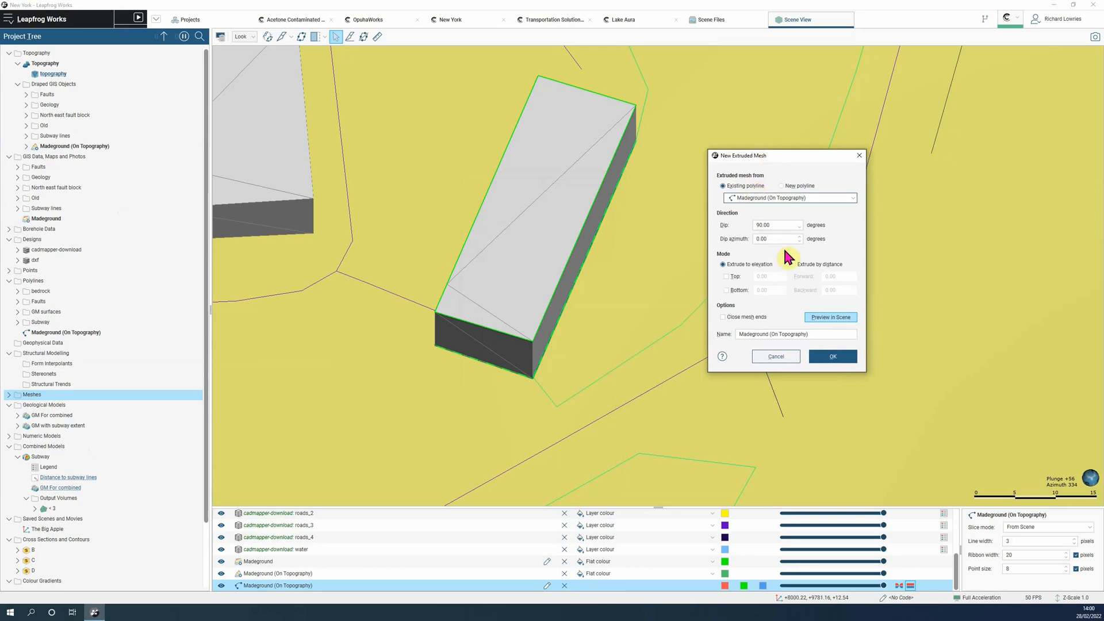
Extrude by distance 2.50 backward with closed mesh ends and create the mesh.
{"action": "left_click", "coordinate": [791, 264]}
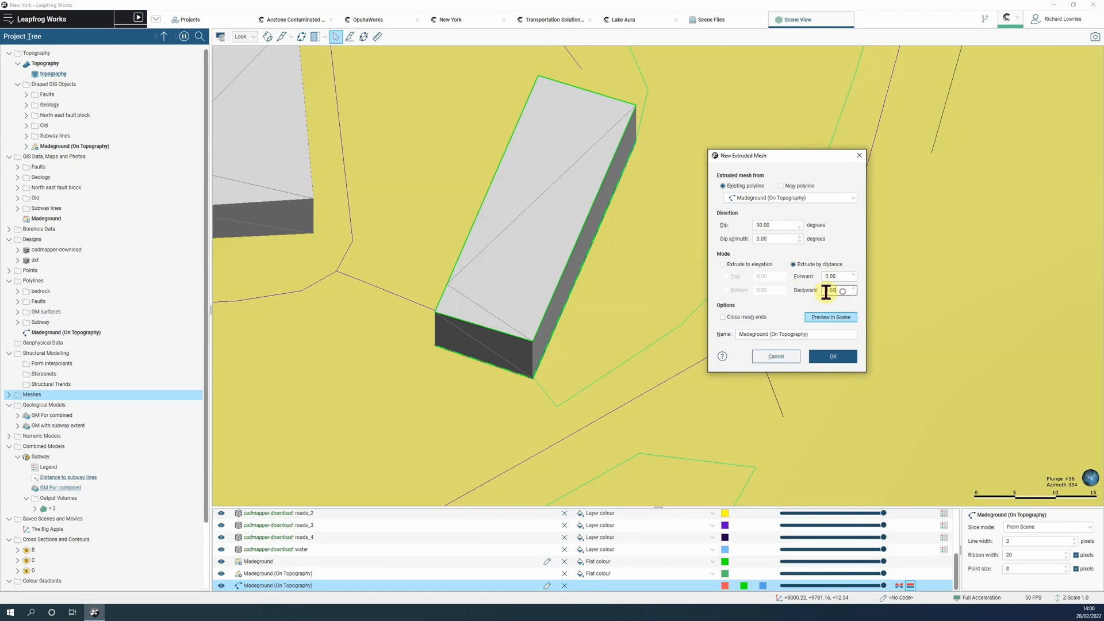
{"action": "triple_click", "coordinate": [836, 290]}
{"action": "type", "text": "2.5"}
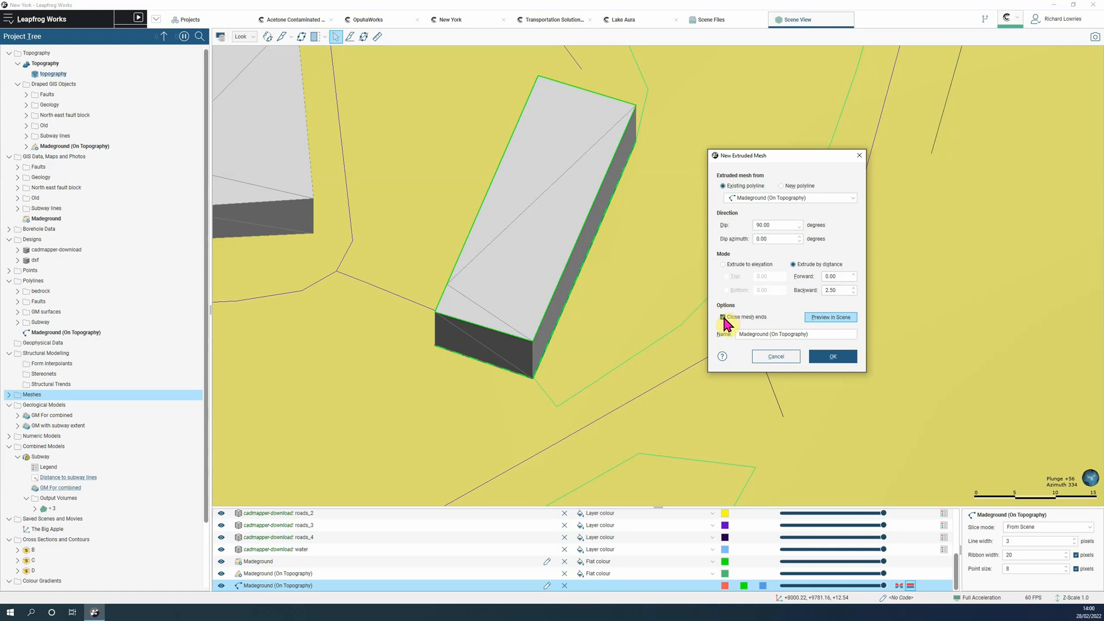
{"action": "left_click", "coordinate": [723, 317]}
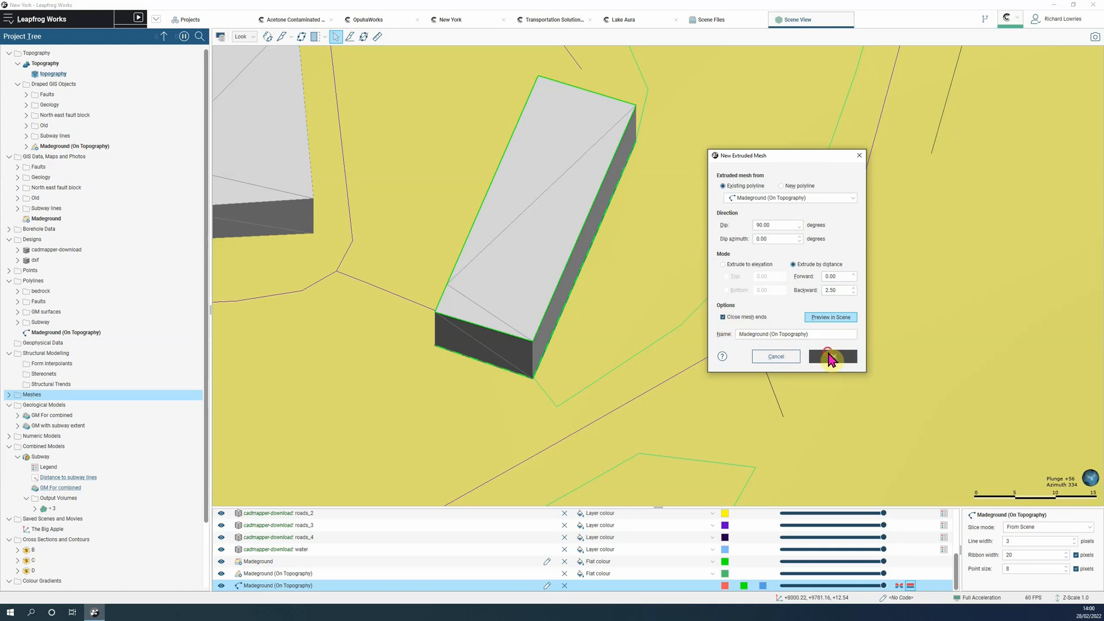
{"action": "left_click", "coordinate": [832, 357]}
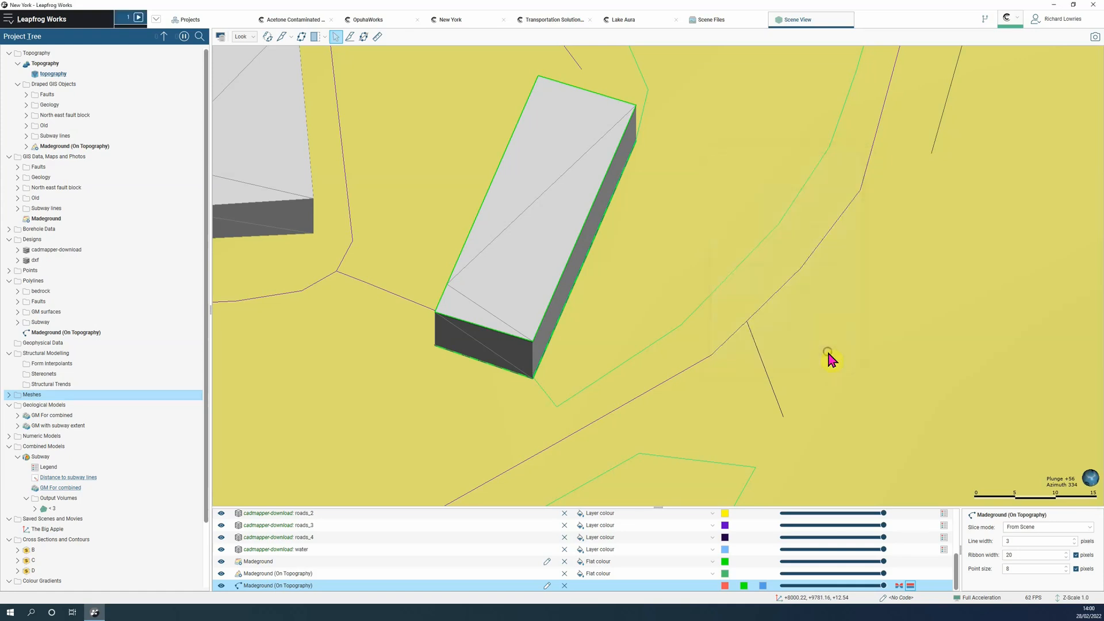
Expand Meshes and display the Madeground (On Topography) mesh in the scene.
{"action": "left_click", "coordinate": [9, 394]}
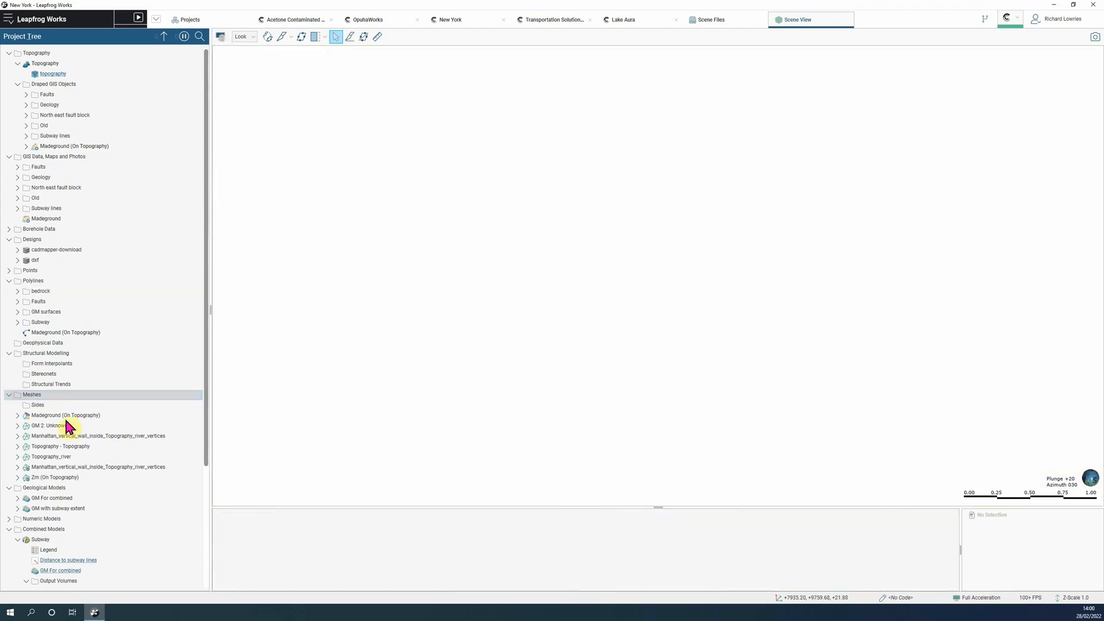
{"action": "double_click", "coordinate": [65, 415]}
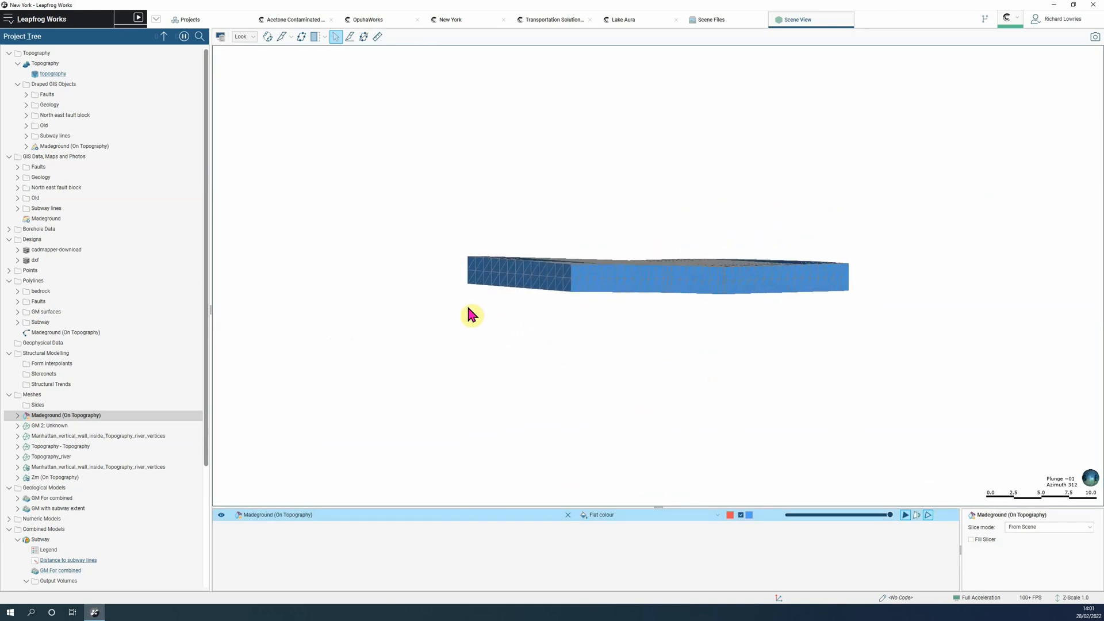
{"action": "mouse_move", "coordinate": [419, 293]}
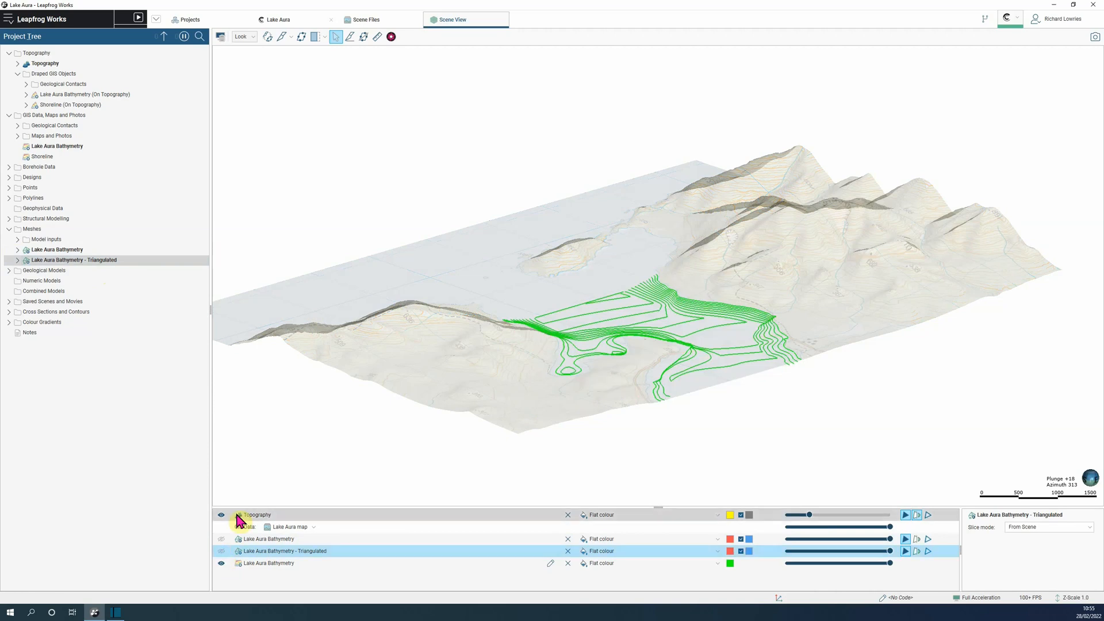
Hide the raw Shoreline and display a polyline from Shoreline (On Topography) in the scene.
{"action": "left_click", "coordinate": [42, 156]}
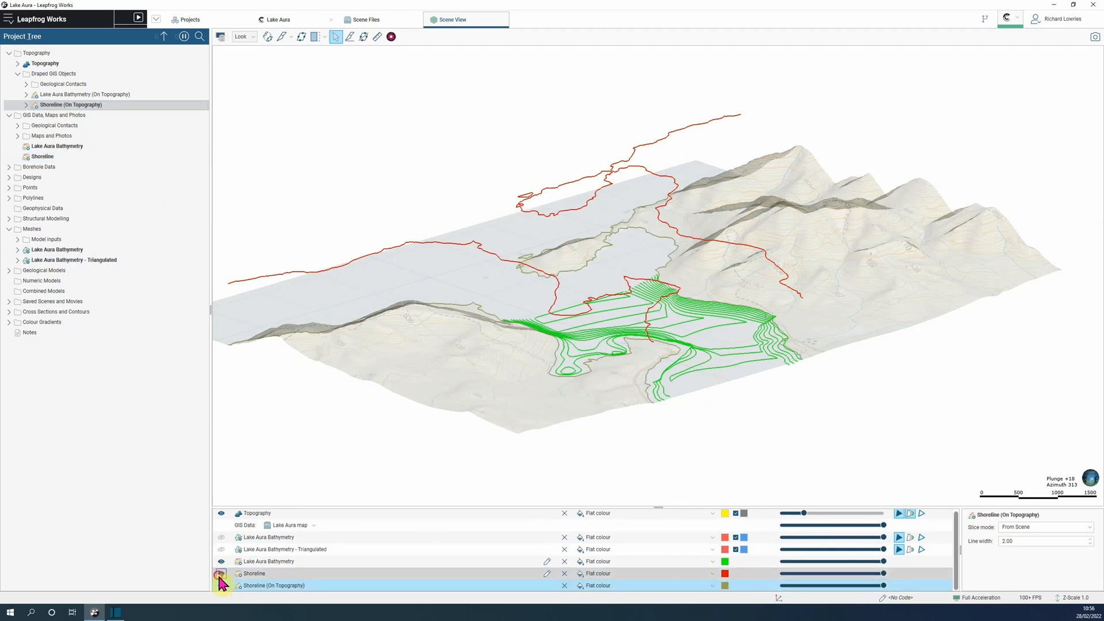
{"action": "left_click", "coordinate": [220, 585]}
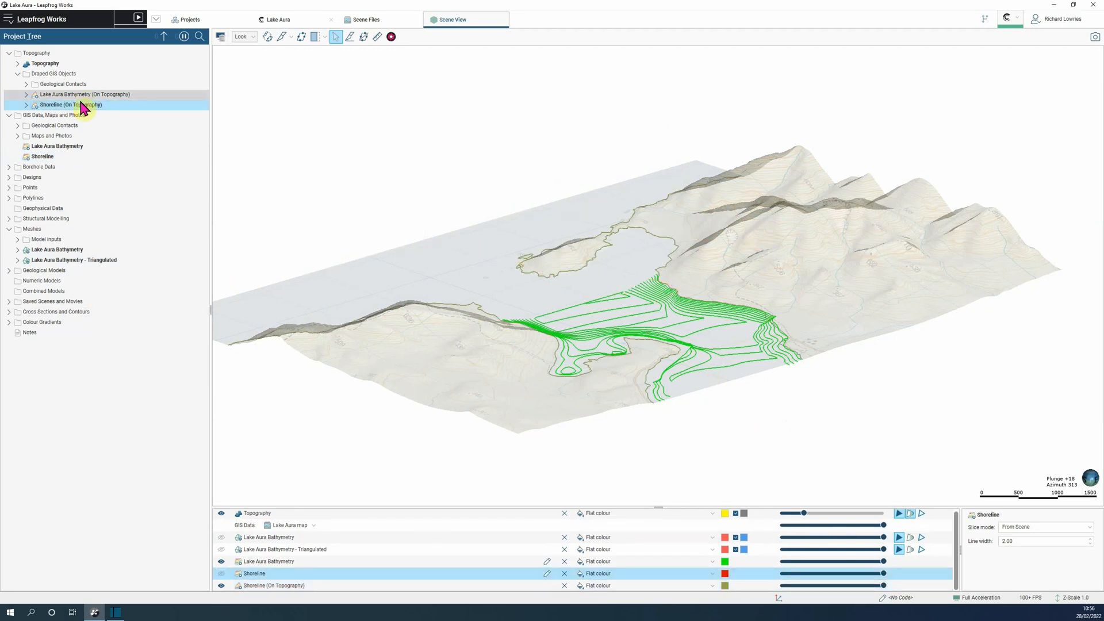
{"action": "left_click", "coordinate": [9, 198]}
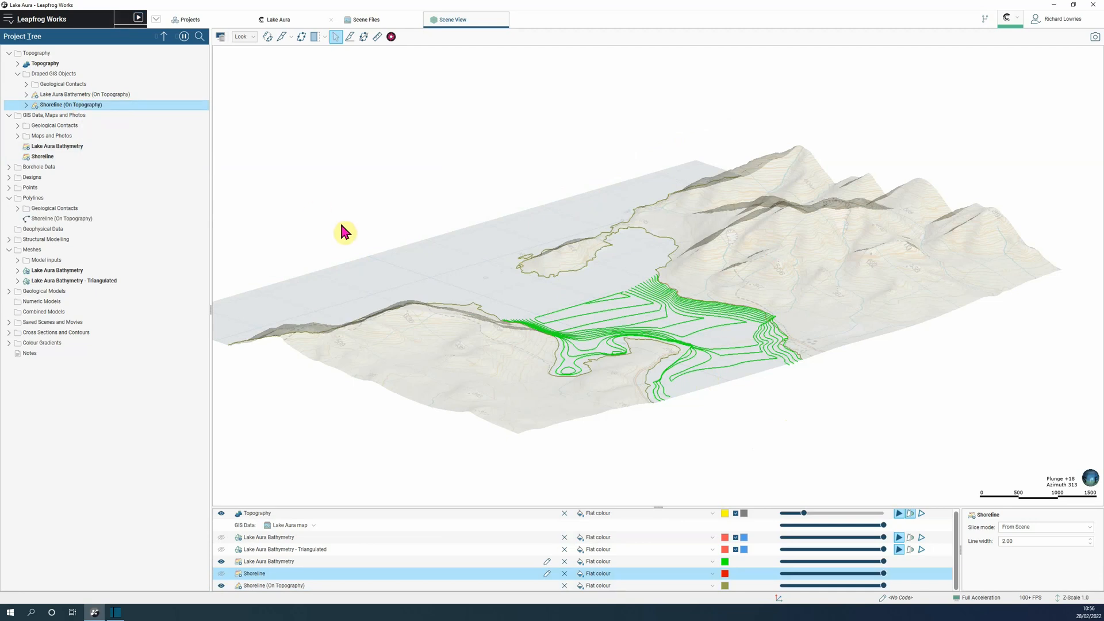
{"action": "left_click", "coordinate": [64, 219]}
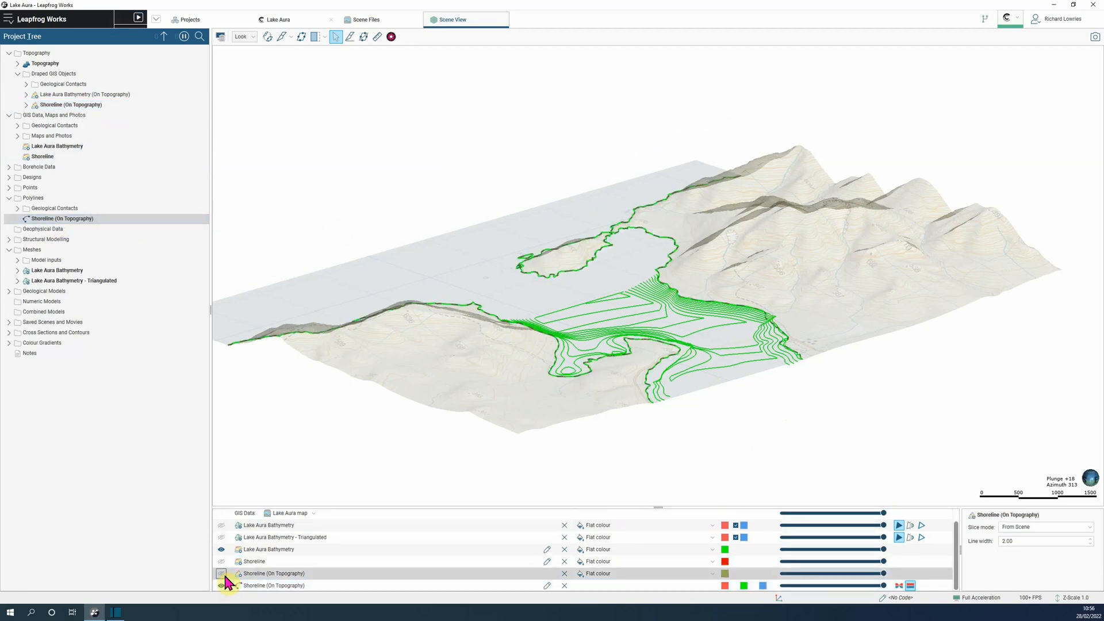
{"action": "right_click", "coordinate": [31, 249]}
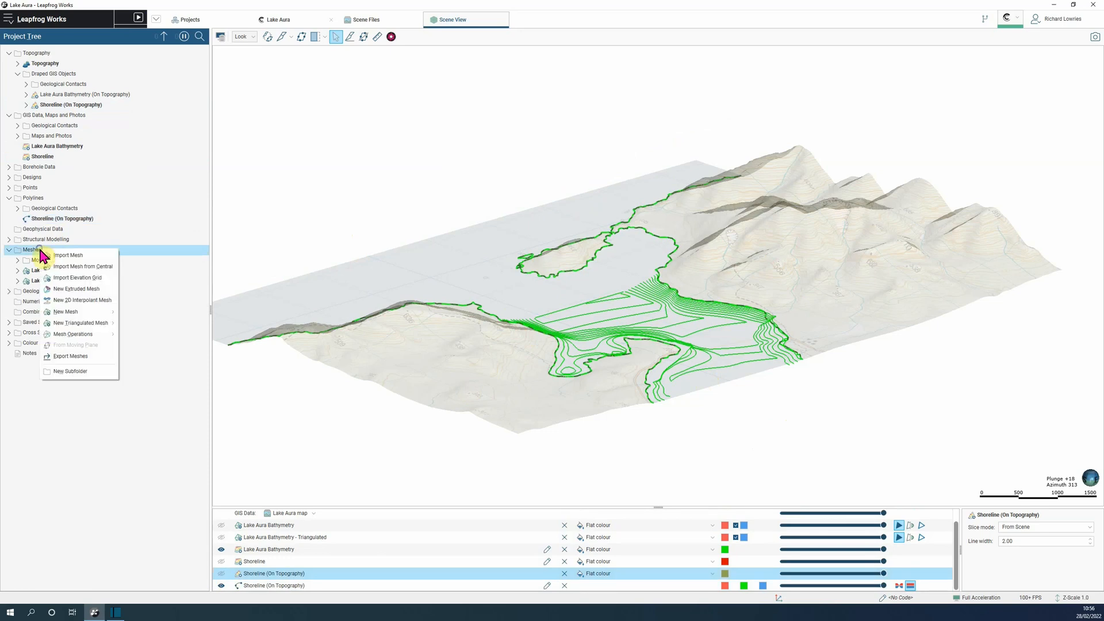
Extrude Shoreline (On Topography) by distance 200 forward and backward as 'Shoreline - Mesh Clipping'.
{"action": "left_click", "coordinate": [76, 289]}
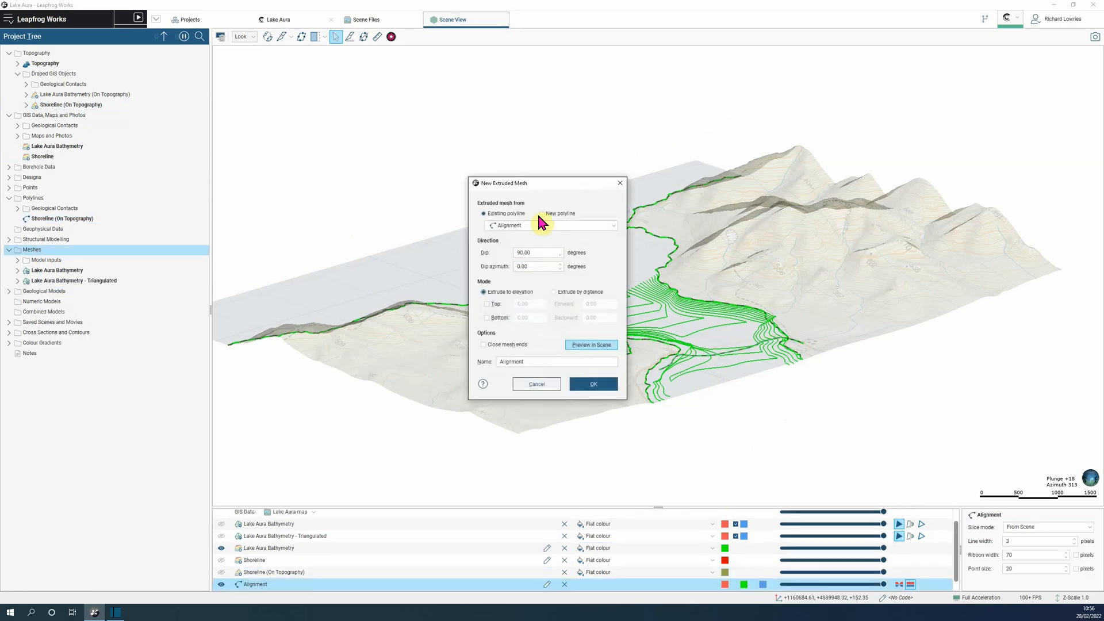
{"action": "left_click", "coordinate": [614, 225]}
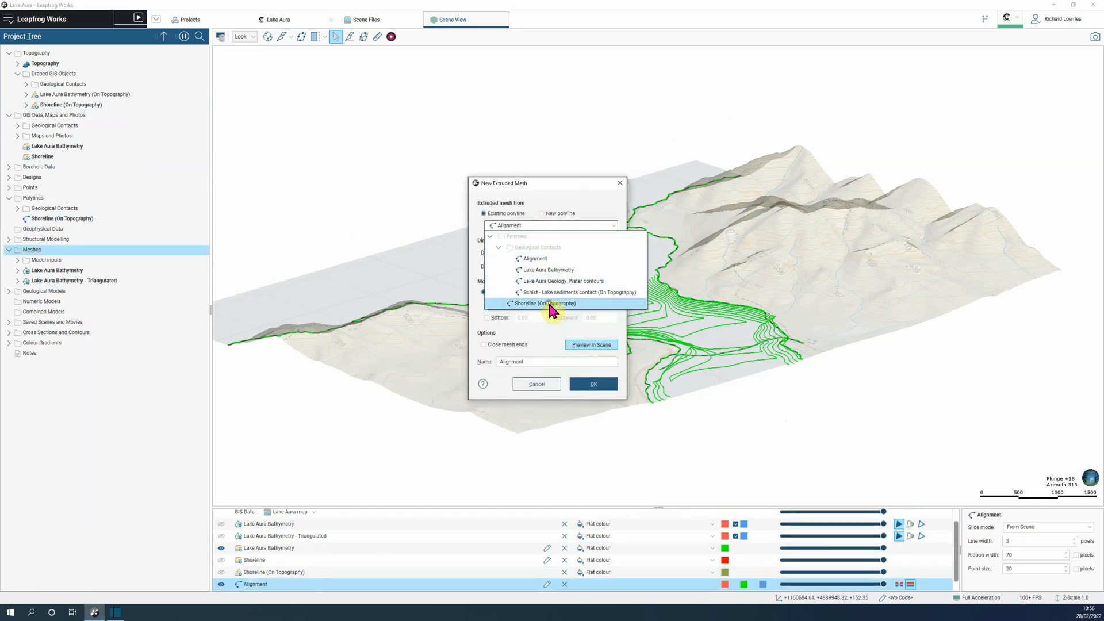
{"action": "left_click", "coordinate": [546, 304]}
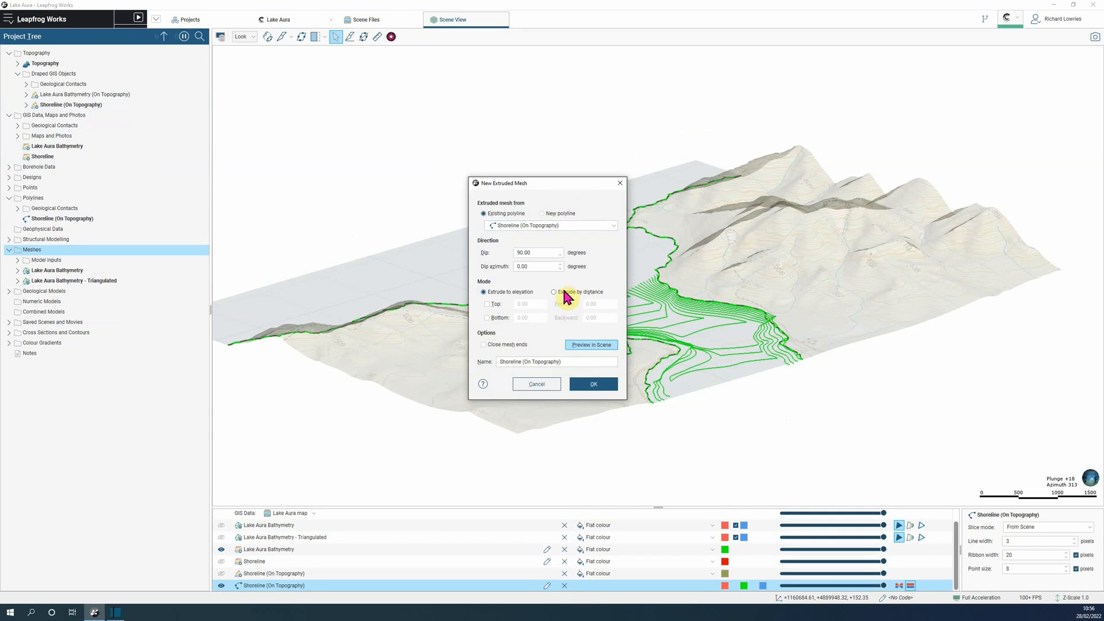
{"action": "left_click", "coordinate": [554, 293]}
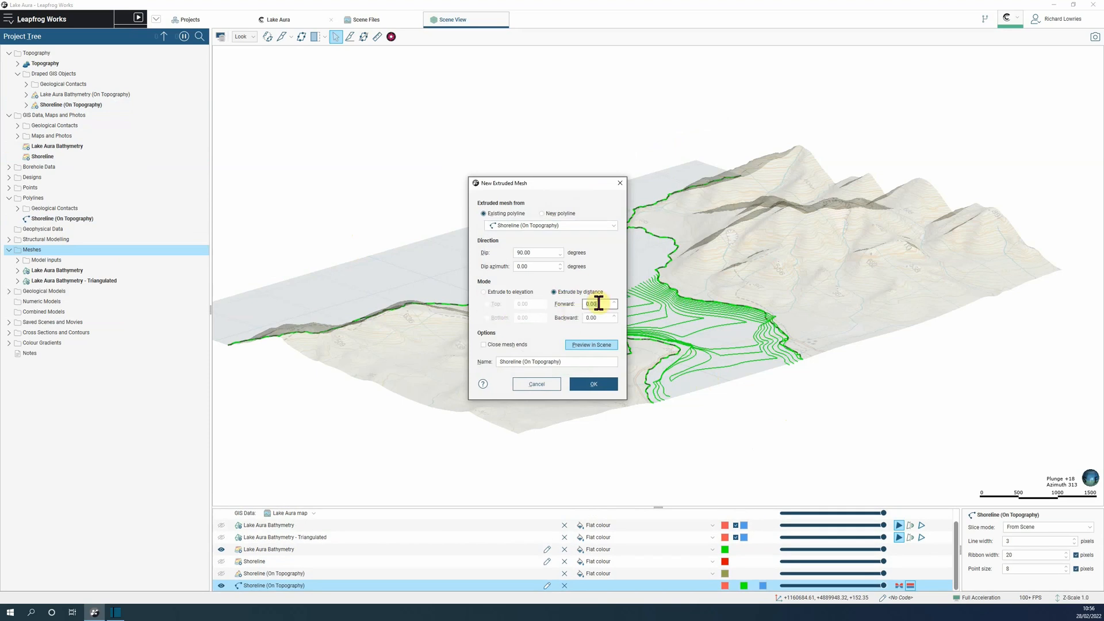
{"action": "type", "text": "200.00"}
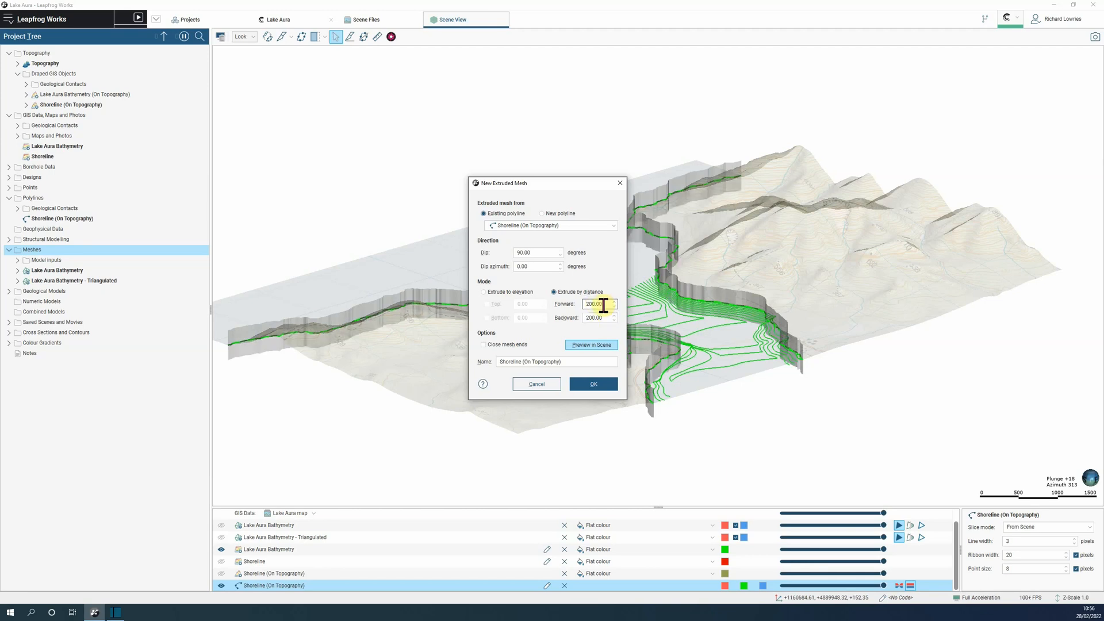
{"action": "mouse_move", "coordinate": [574, 289]}
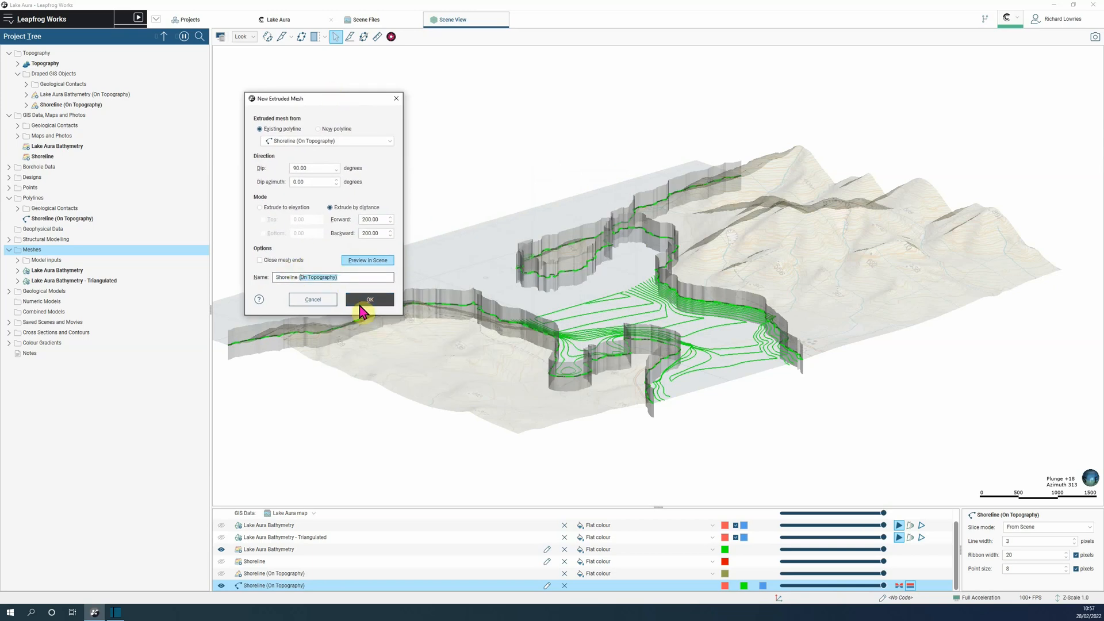
{"action": "type", "text": "Shoreline - Mesh Clipping"}
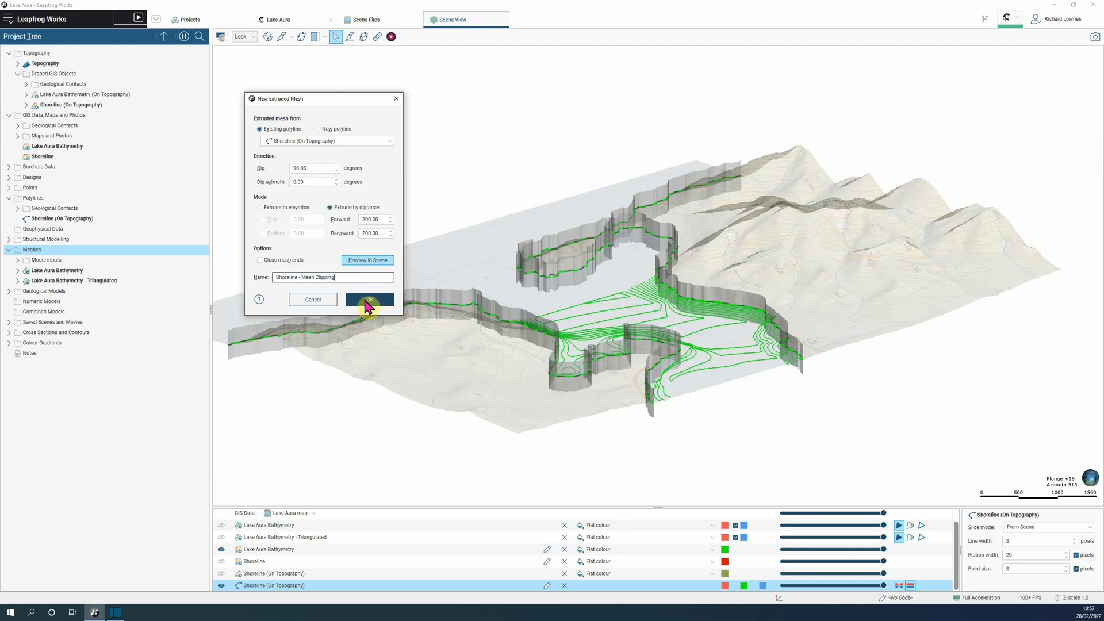
{"action": "left_click", "coordinate": [369, 299]}
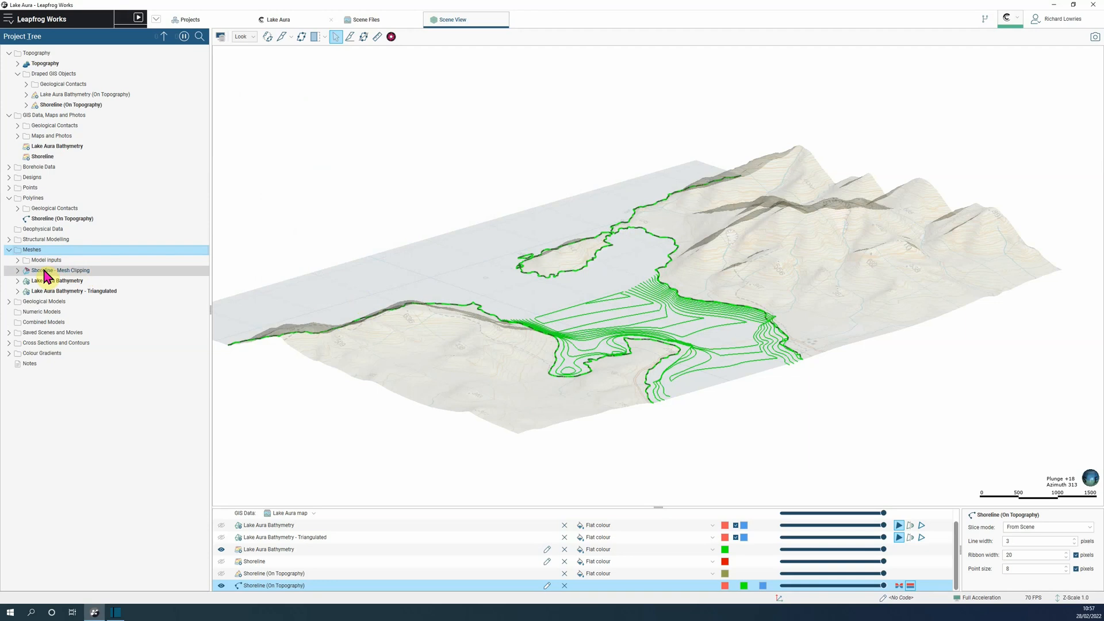
Show Shoreline - Mesh Clipping in the scene, then flip and save the Shoreline (On Topography) polyline.
{"action": "left_click", "coordinate": [62, 269]}
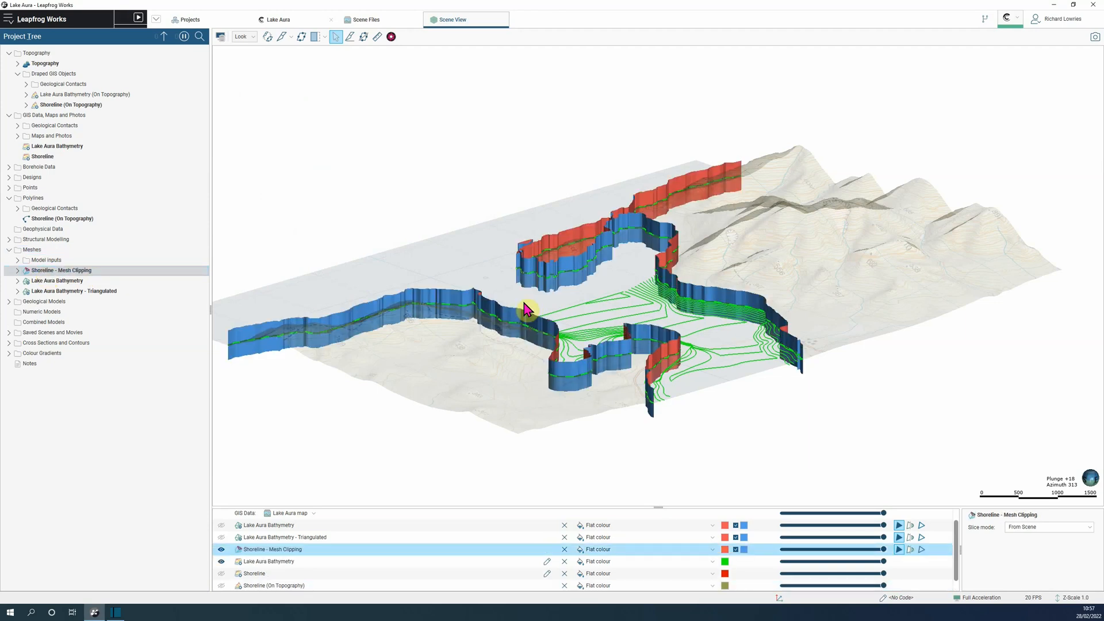
{"action": "mouse_move", "coordinate": [916, 433]}
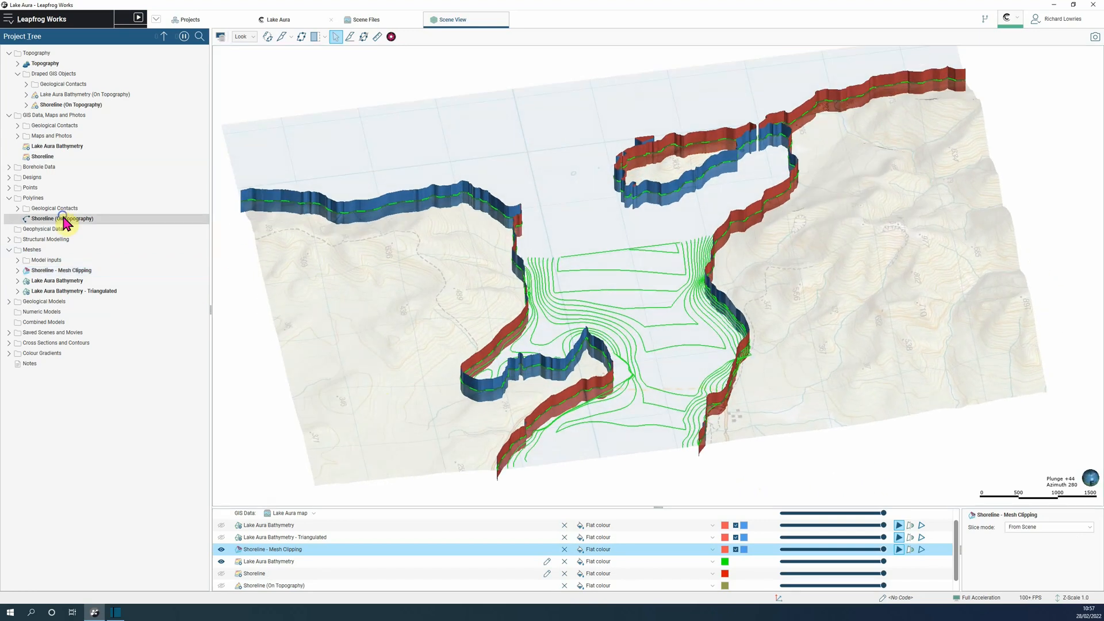
{"action": "double_click", "coordinate": [62, 219]}
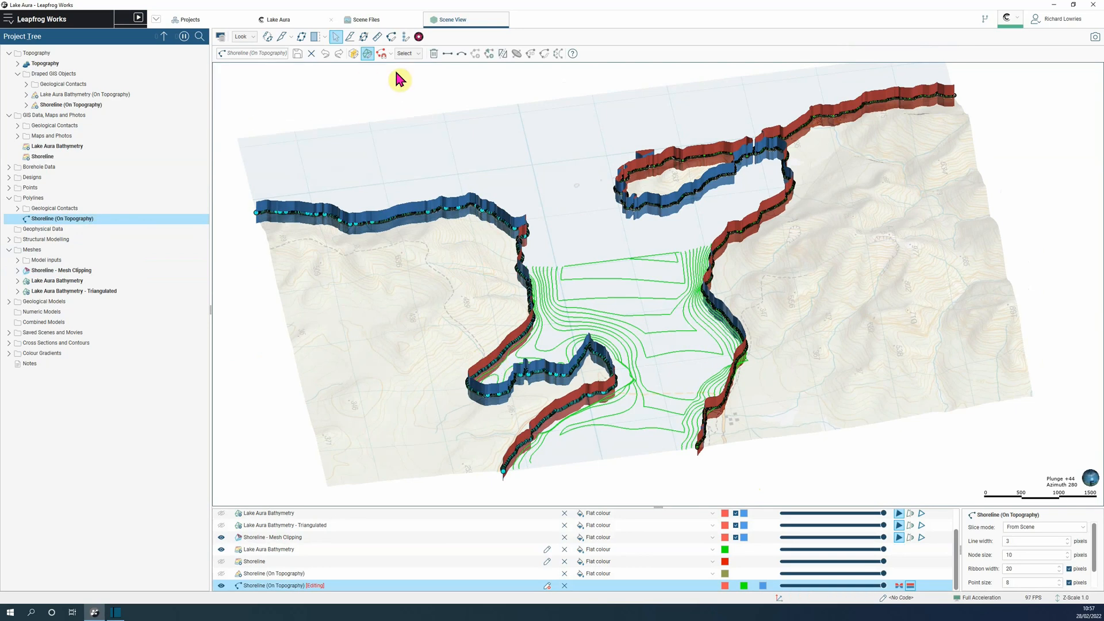
{"action": "left_click", "coordinate": [298, 53]}
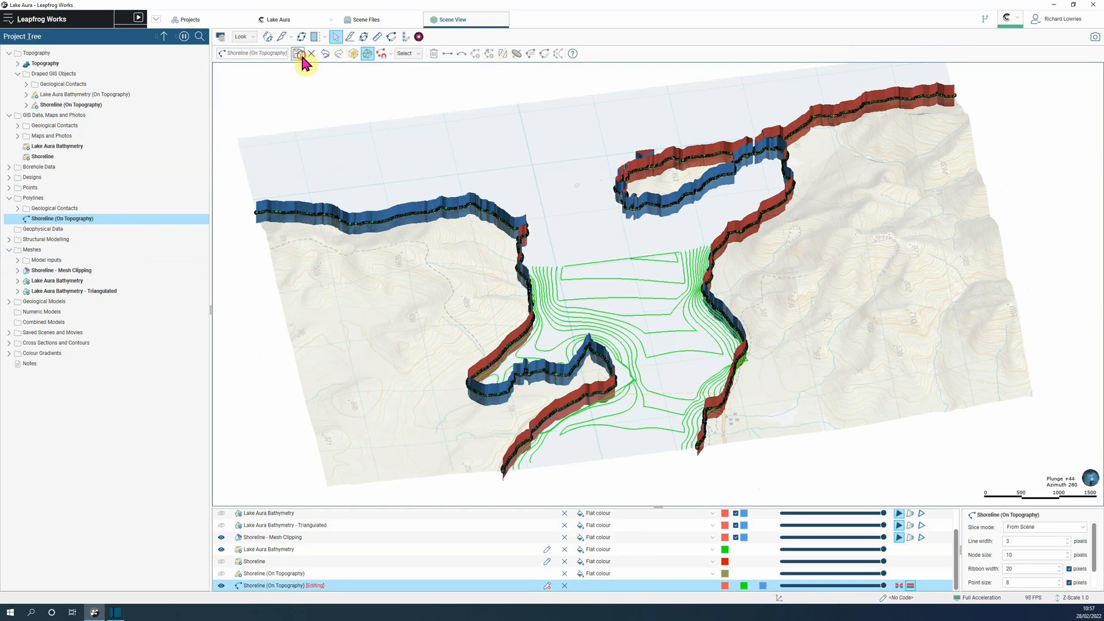
{"action": "left_click", "coordinate": [298, 54]}
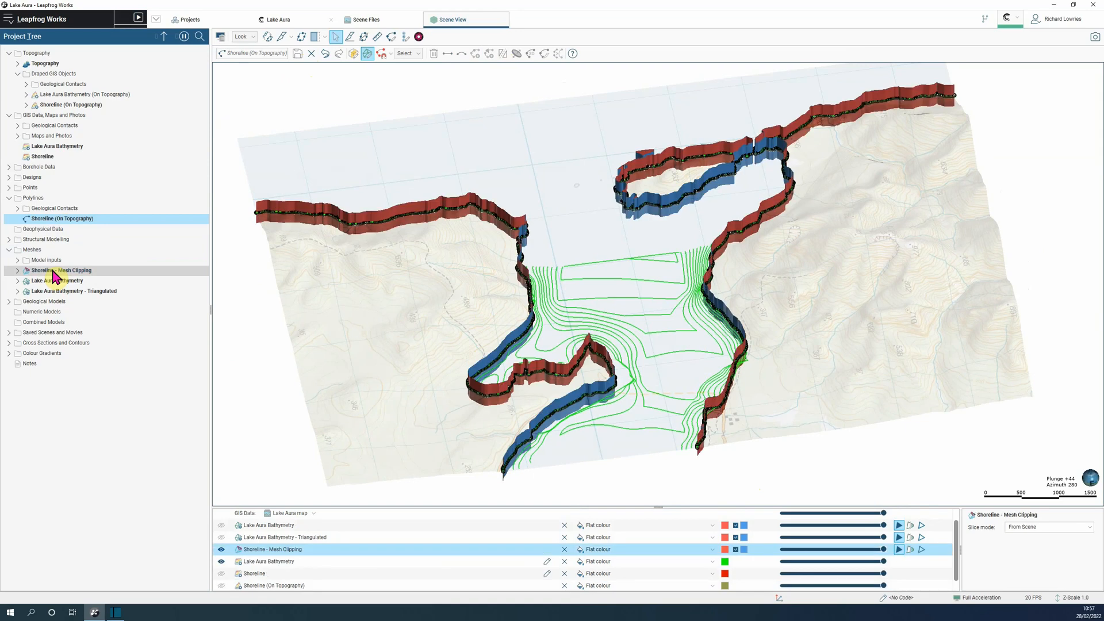
{"action": "right_click", "coordinate": [32, 249]}
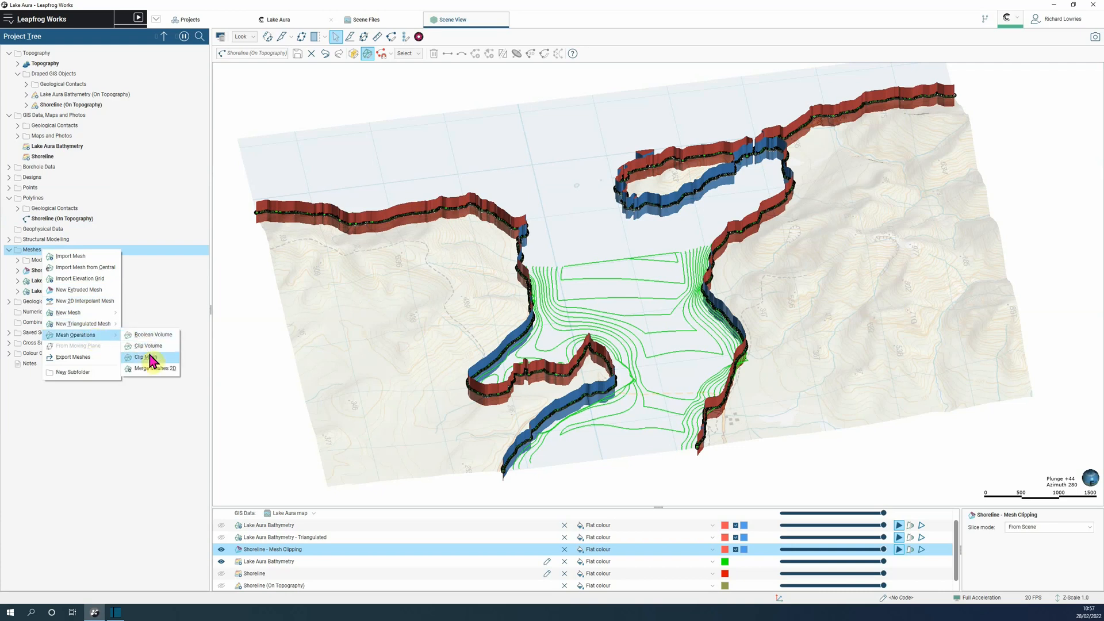
Clip Lake Aura Bathymetry with Shoreline - Mesh Clipping, retaining outside, and display the result.
{"action": "left_click", "coordinate": [141, 358]}
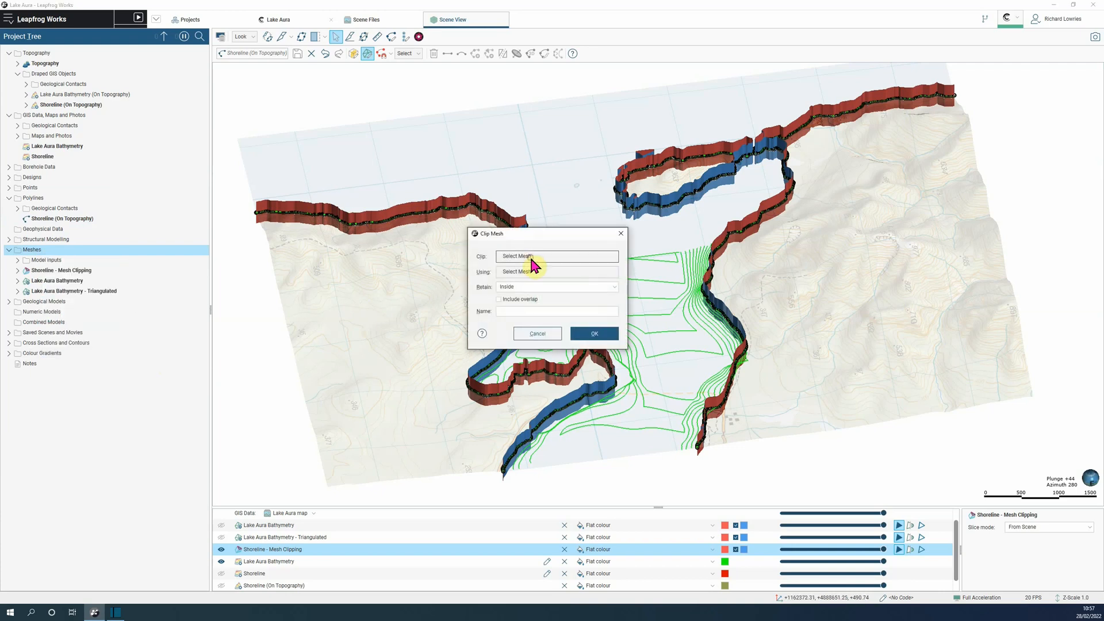
{"action": "left_click", "coordinate": [555, 256]}
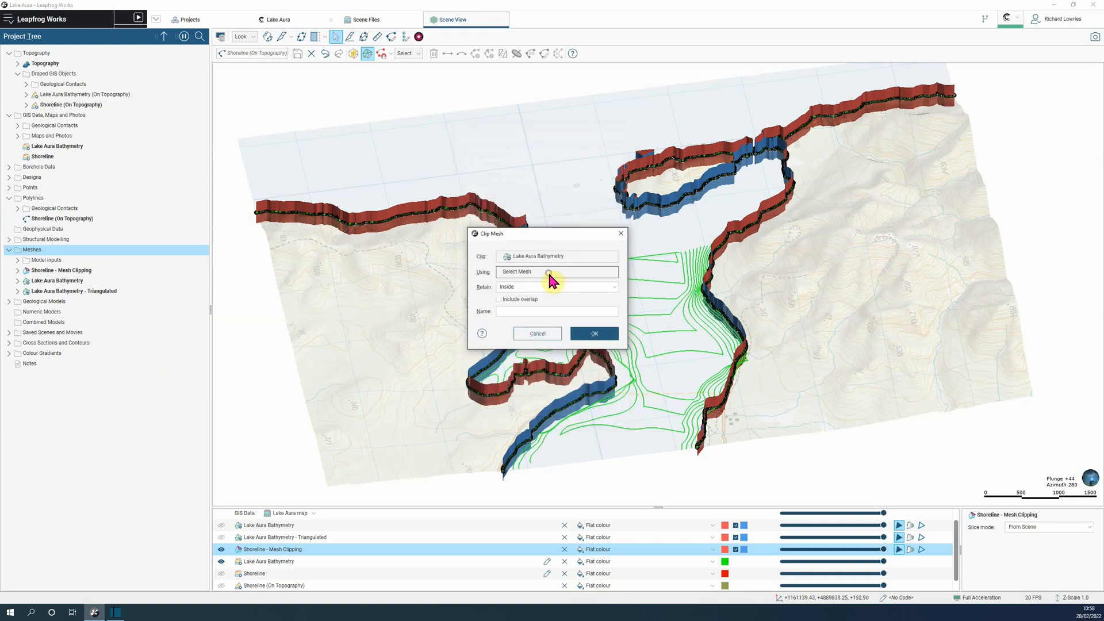
{"action": "left_click", "coordinate": [556, 272]}
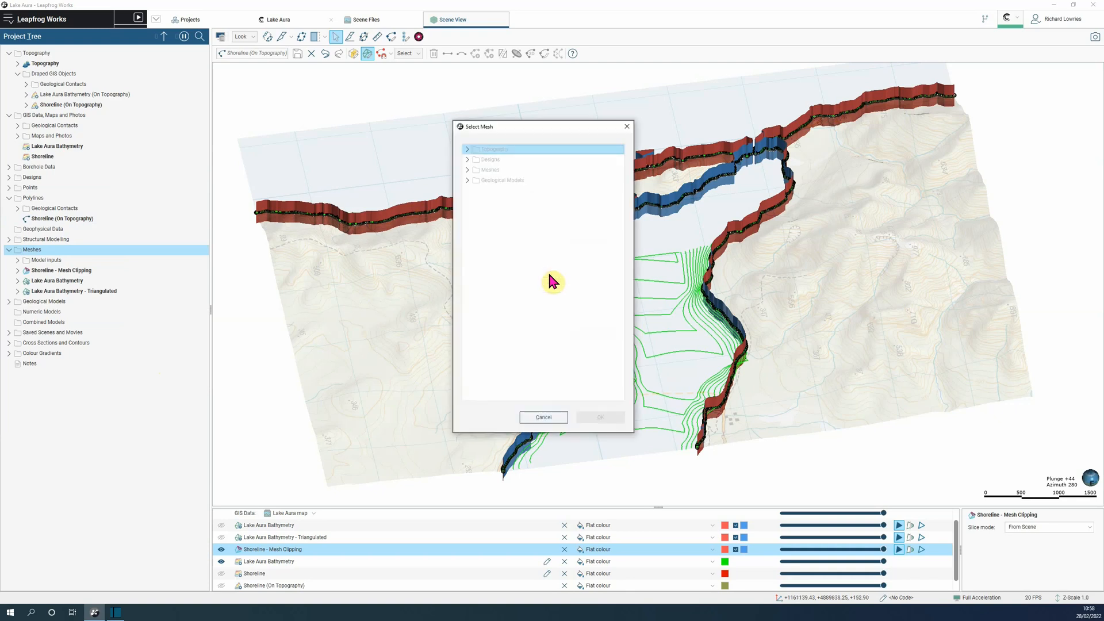
{"action": "left_click", "coordinate": [467, 169]}
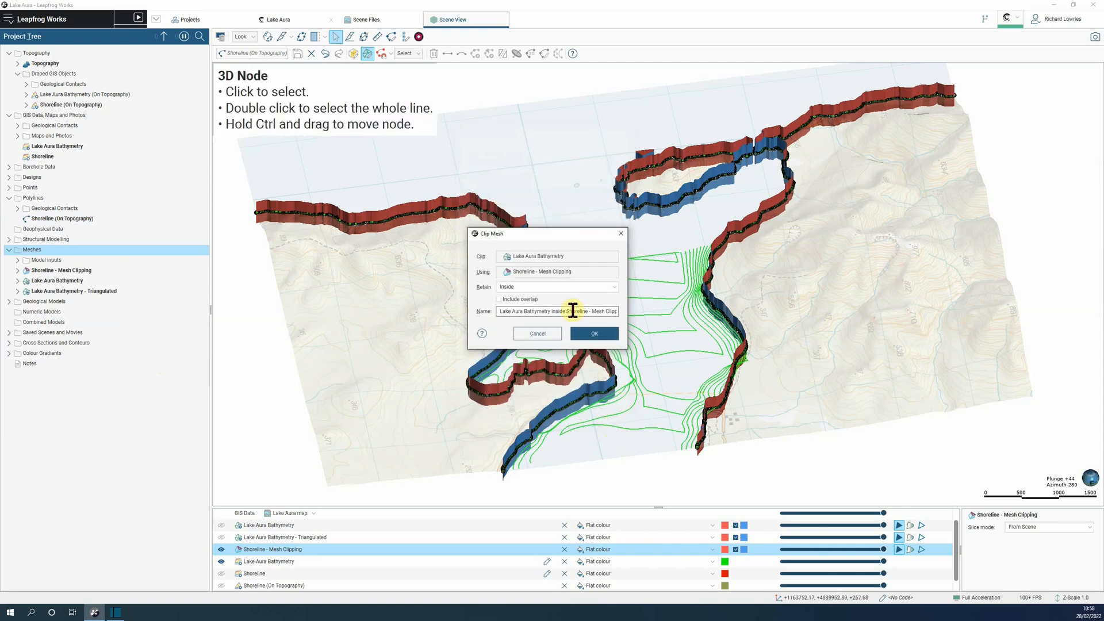
{"action": "left_click", "coordinate": [556, 287]}
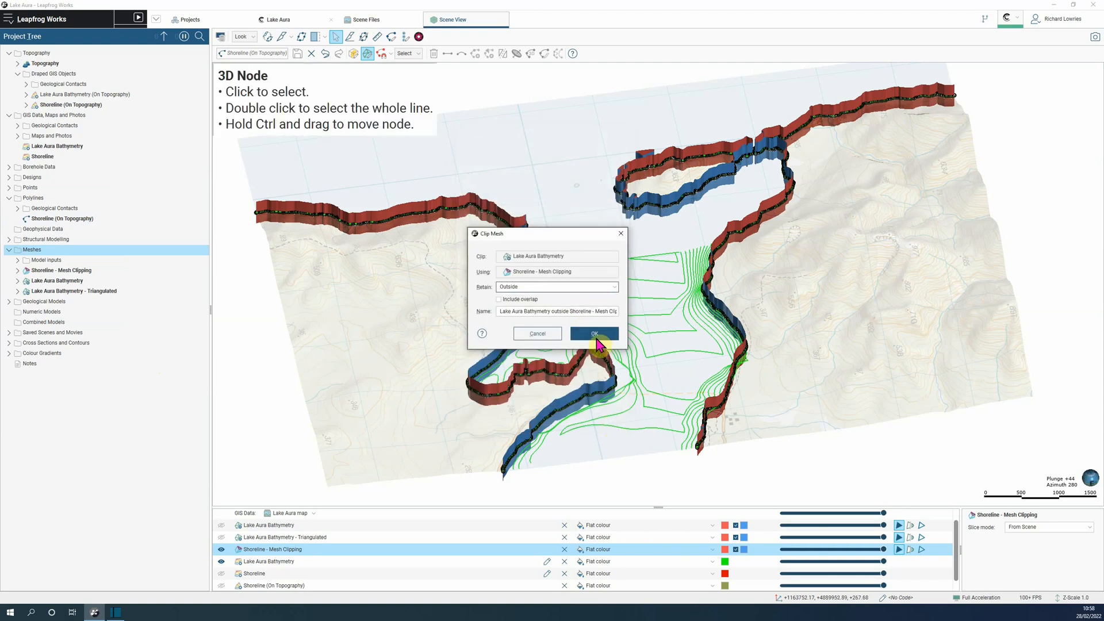
{"action": "left_click", "coordinate": [594, 333]}
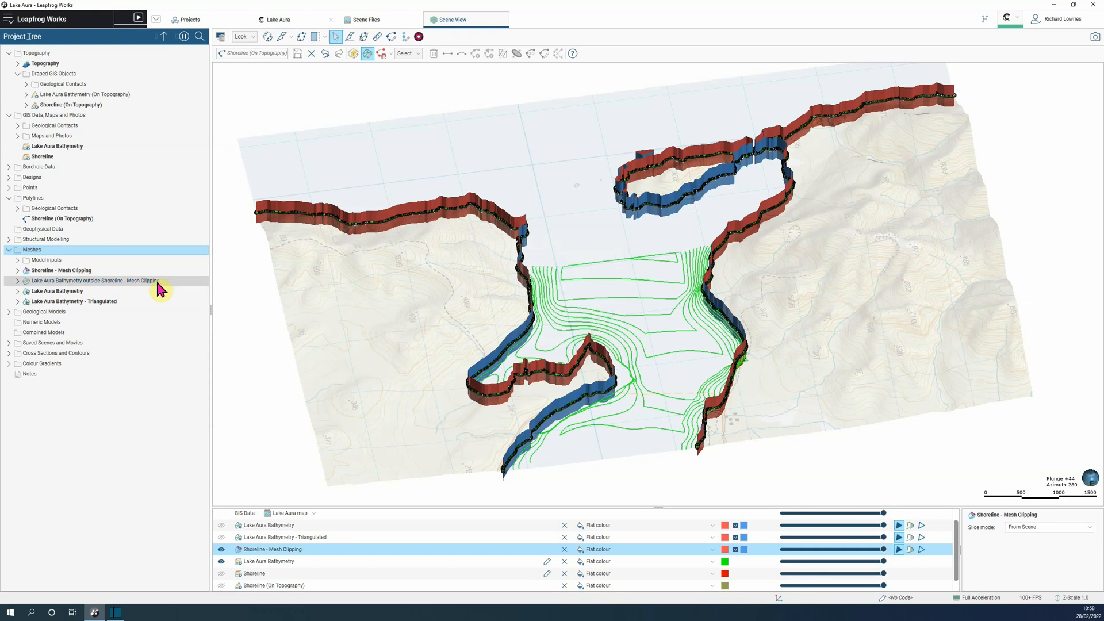
{"action": "left_click", "coordinate": [97, 280]}
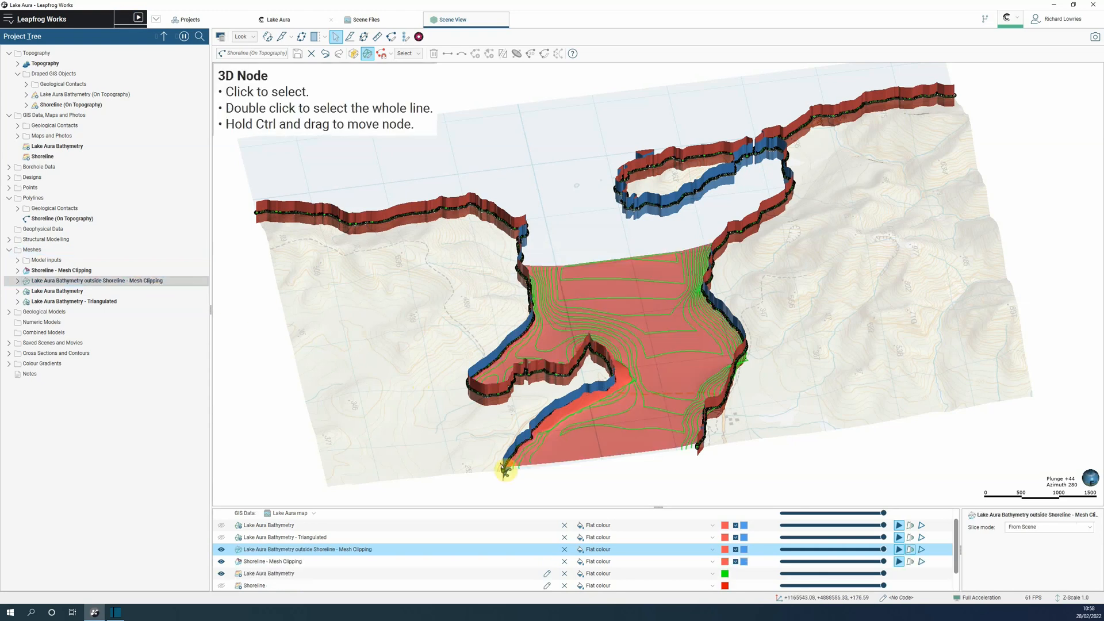
Merge Meshes 2D: Lake Aura DEM base, clipped bathymetry detail, named 'DEM and Bathymetry'.
{"action": "right_click", "coordinate": [30, 249]}
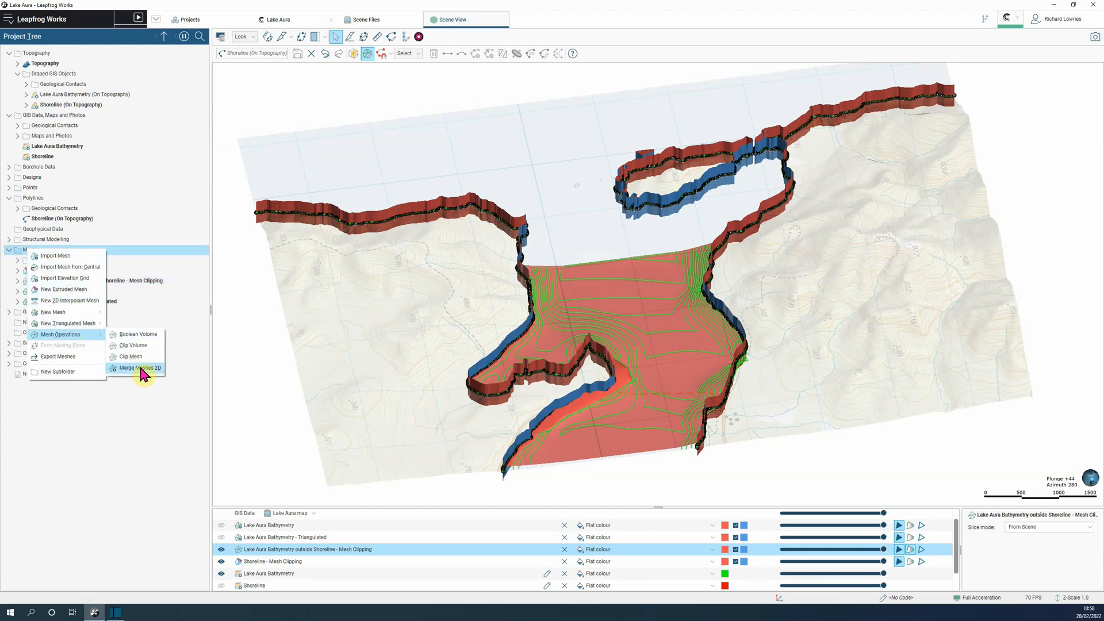
{"action": "left_click", "coordinate": [138, 367]}
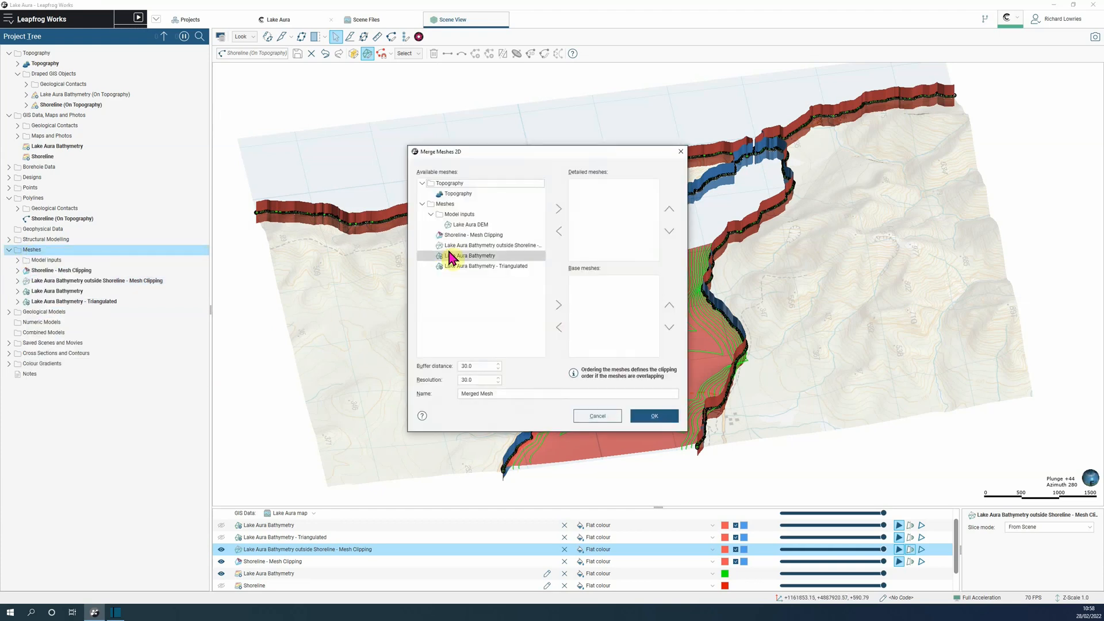
{"action": "left_click", "coordinate": [468, 224]}
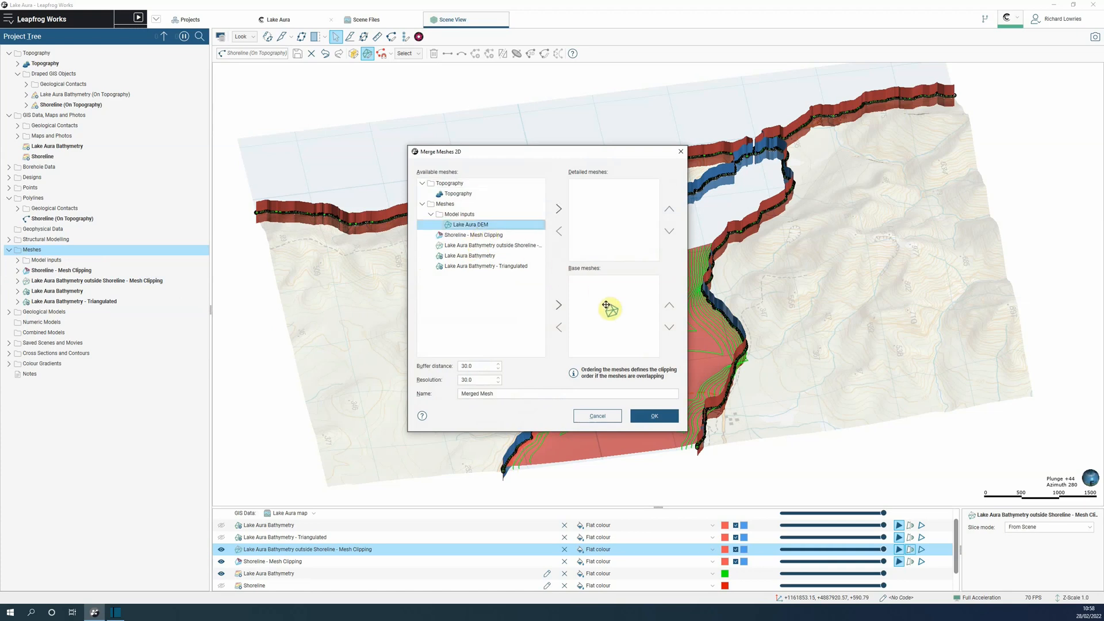
{"action": "left_click", "coordinate": [559, 305]}
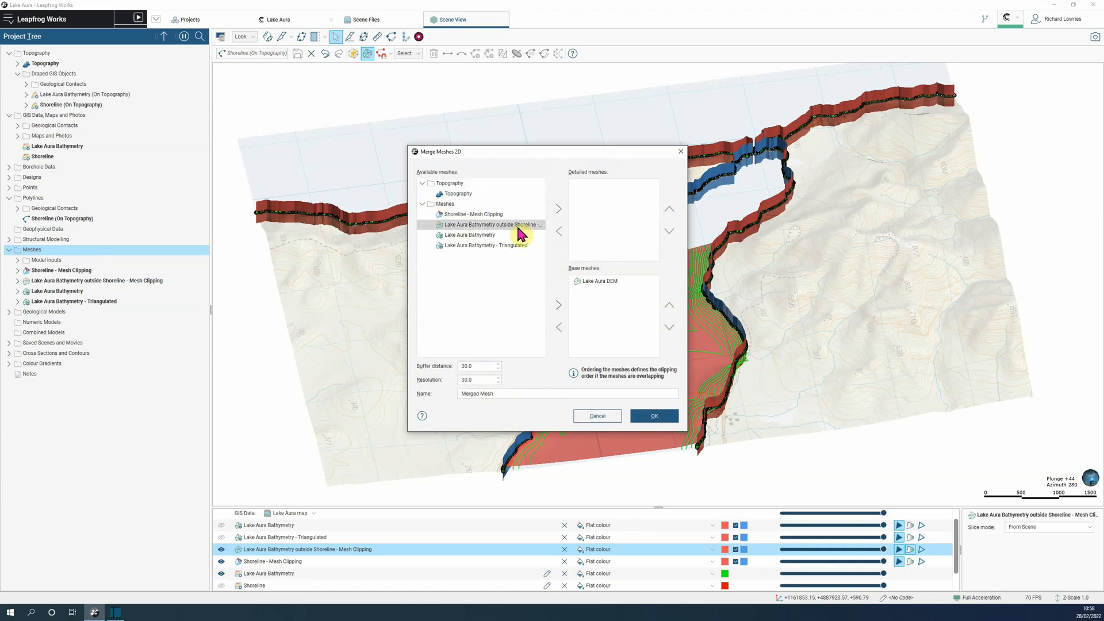
{"action": "left_click", "coordinate": [559, 208]}
{"action": "type", "text": "DEM"}
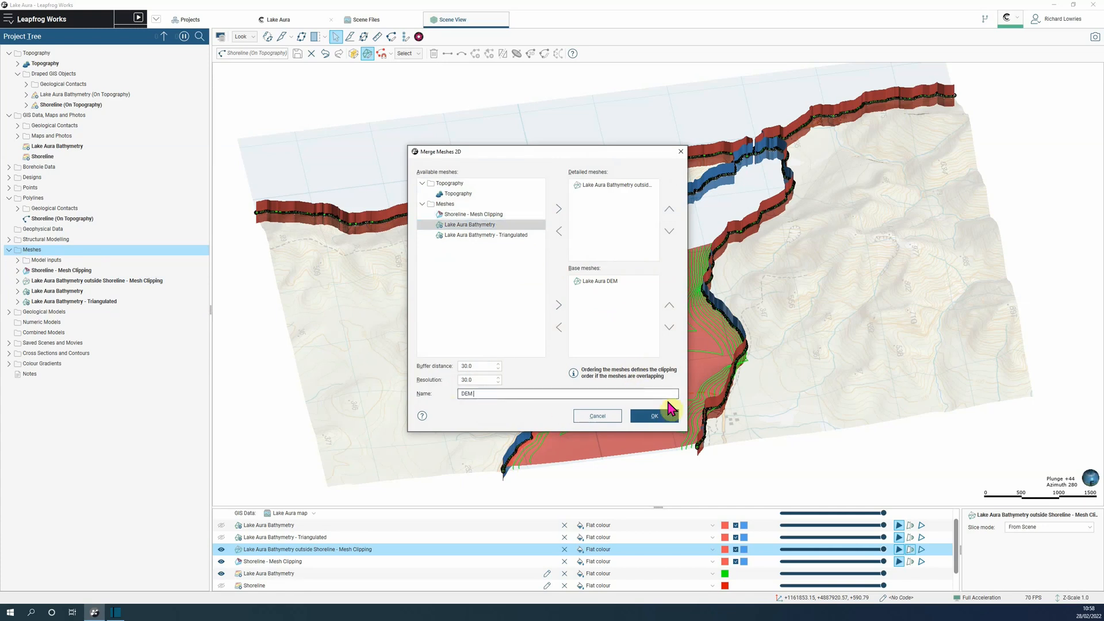
{"action": "type", "text": "and Bath"}
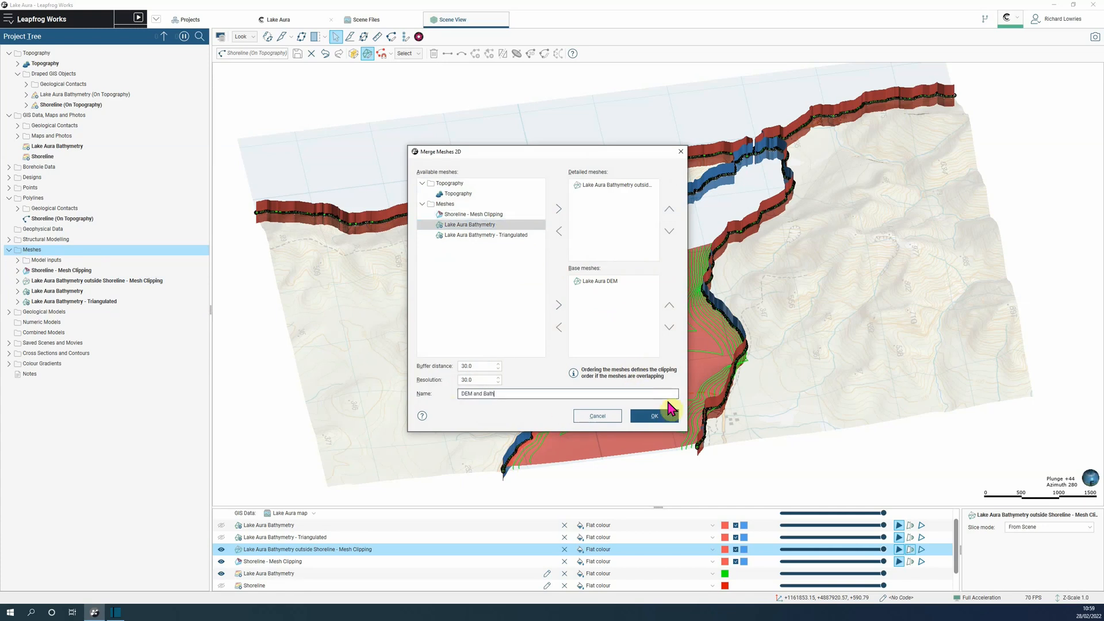
{"action": "type", "text": "ymetry"}
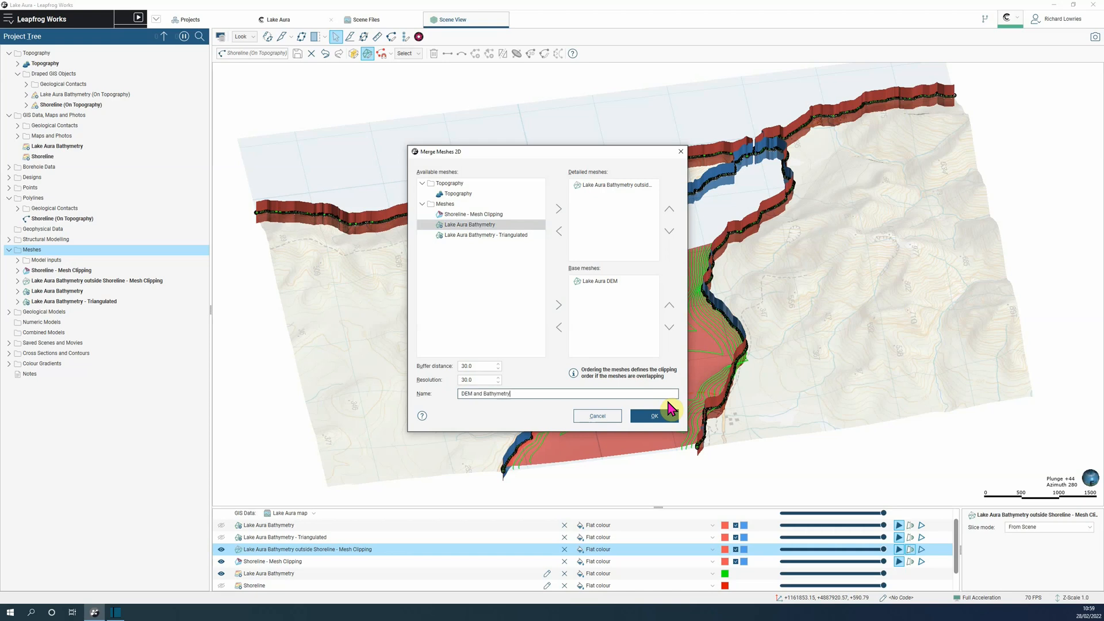
{"action": "left_click", "coordinate": [653, 415]}
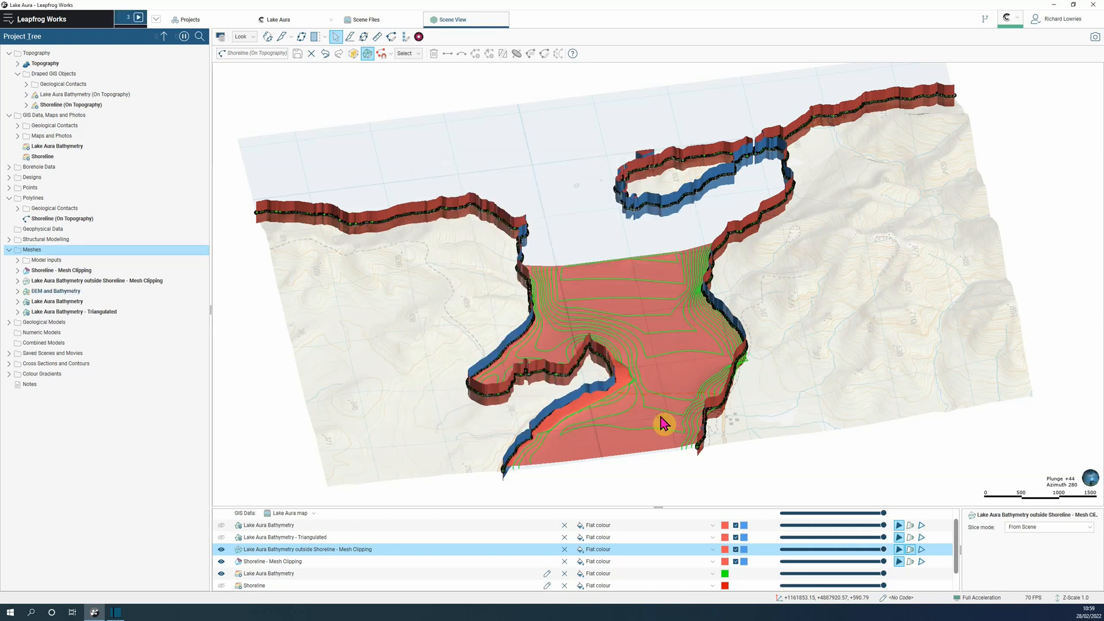
Clear all meshes from the scene and display only DEM and Bathymetry.
{"action": "left_click", "coordinate": [138, 16]}
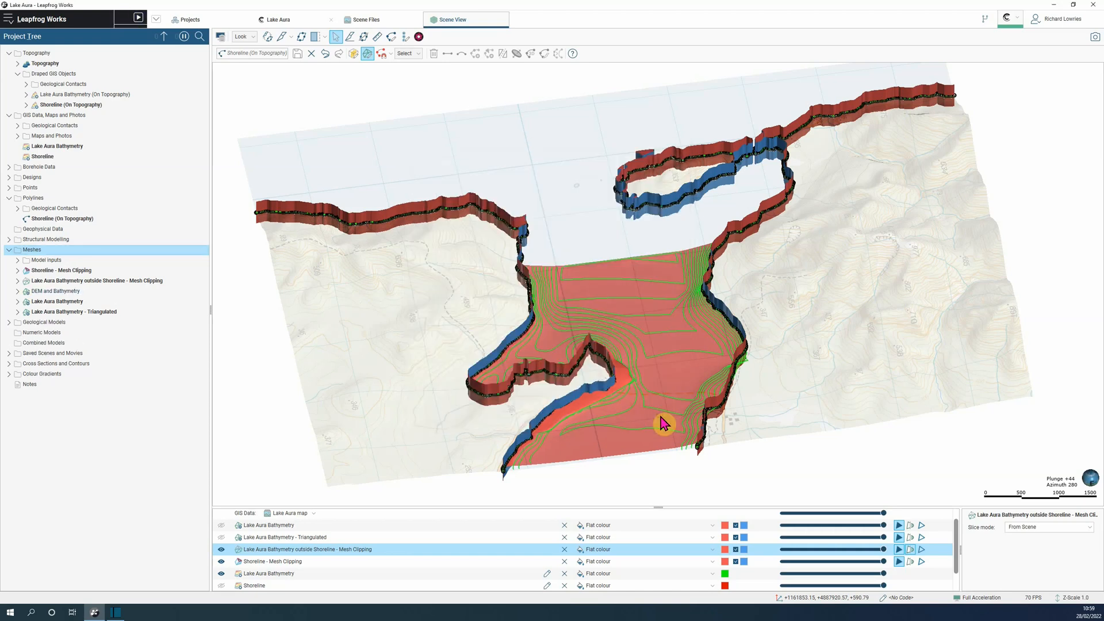
{"action": "left_click", "coordinate": [222, 550]}
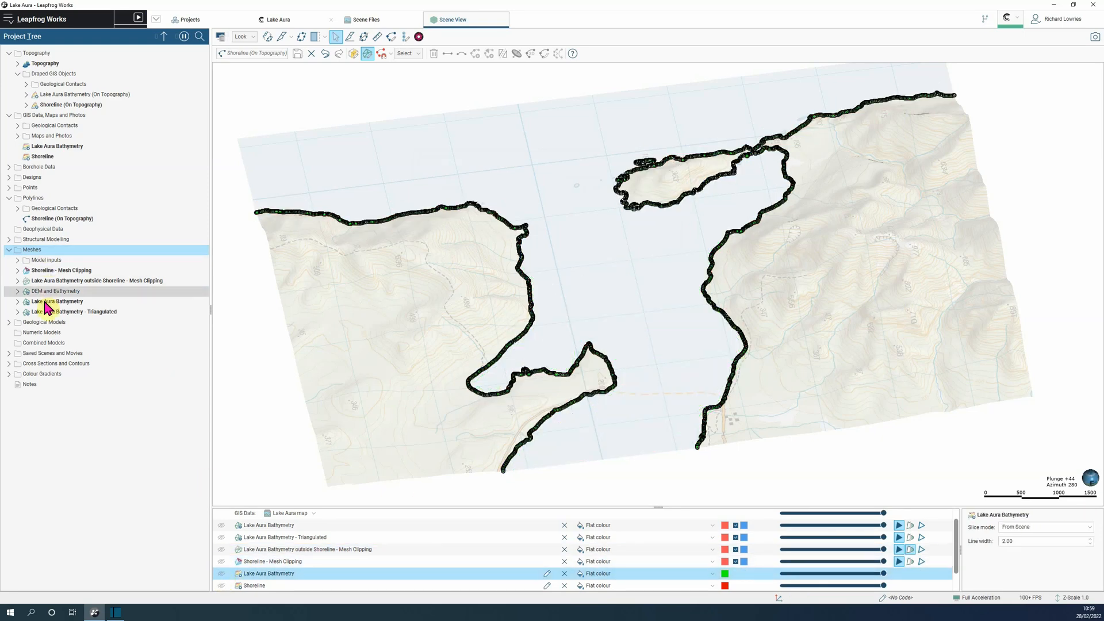
{"action": "left_click", "coordinate": [55, 291]}
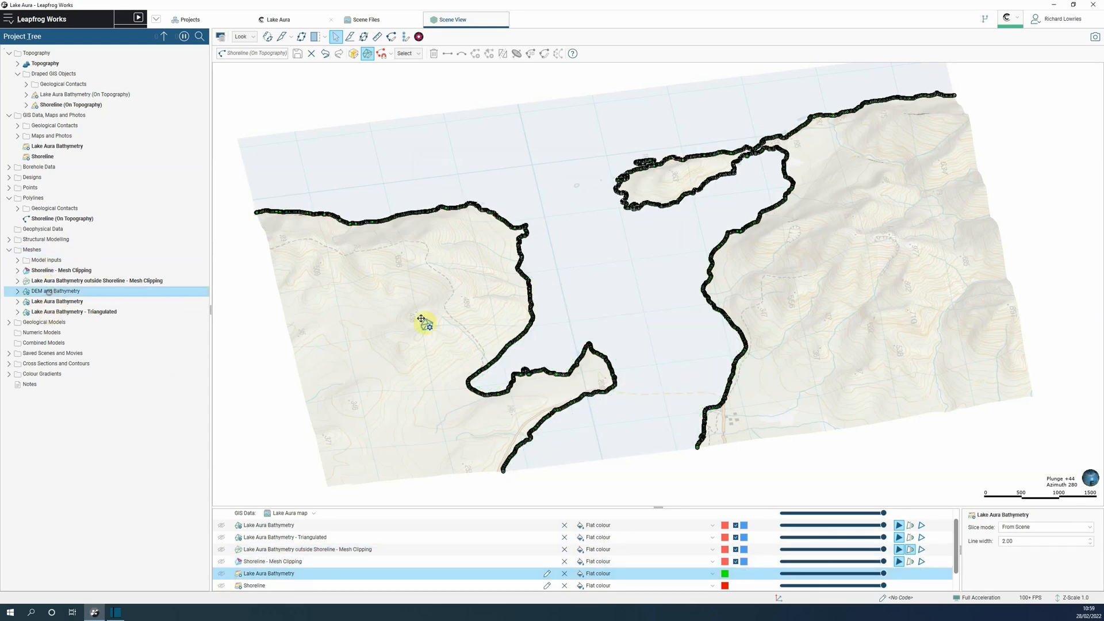
{"action": "left_click", "coordinate": [220, 525]}
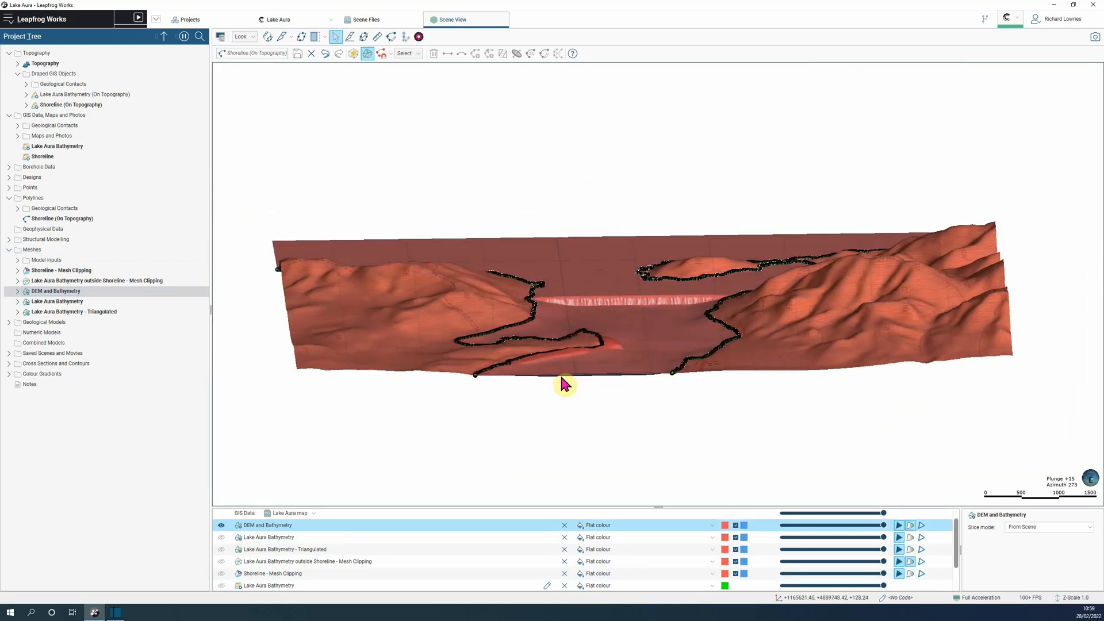